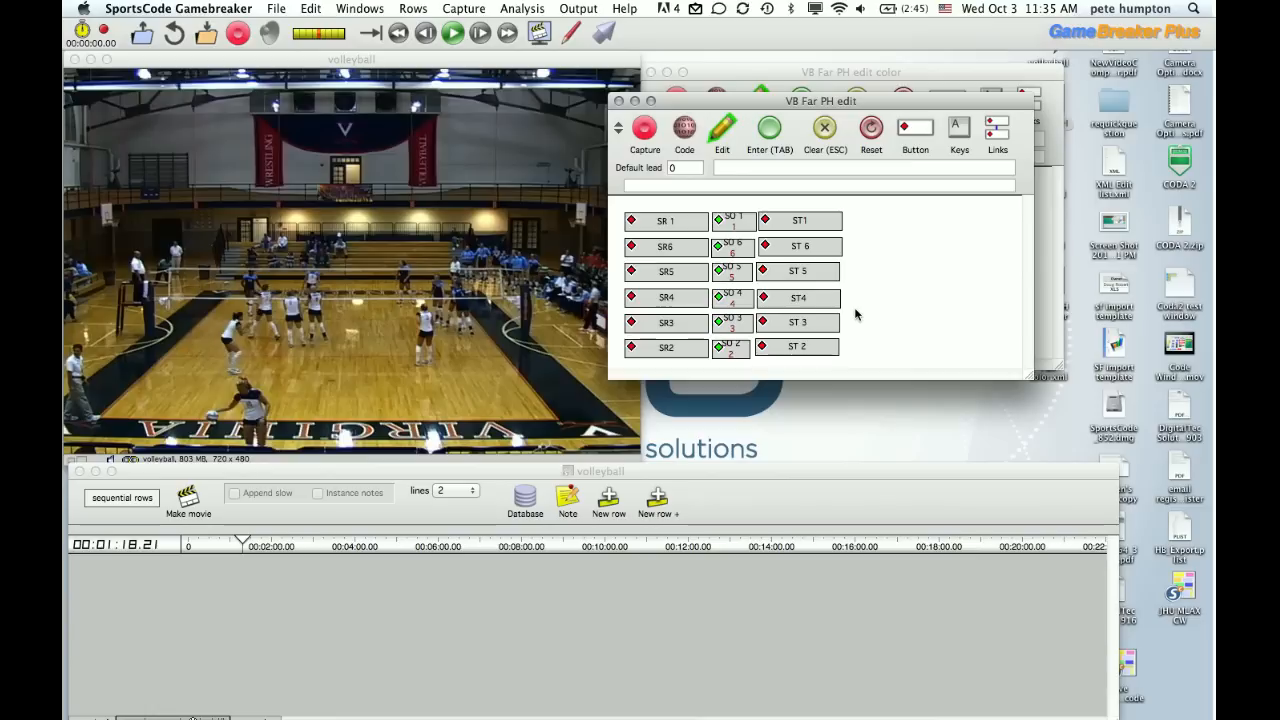
- Put the code window in Code mode and select the ST 2 transition code
{"action": "left_click", "coordinate": [799, 246]}
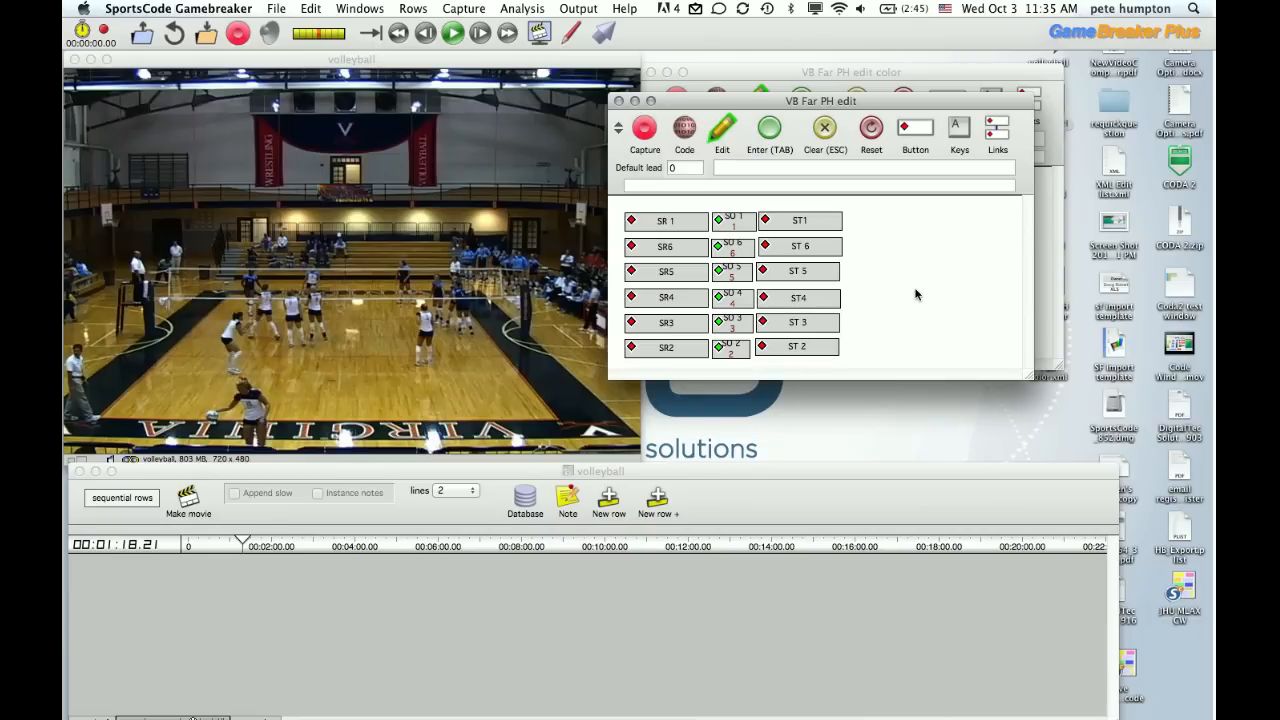
{"action": "mouse_move", "coordinate": [838, 62]}
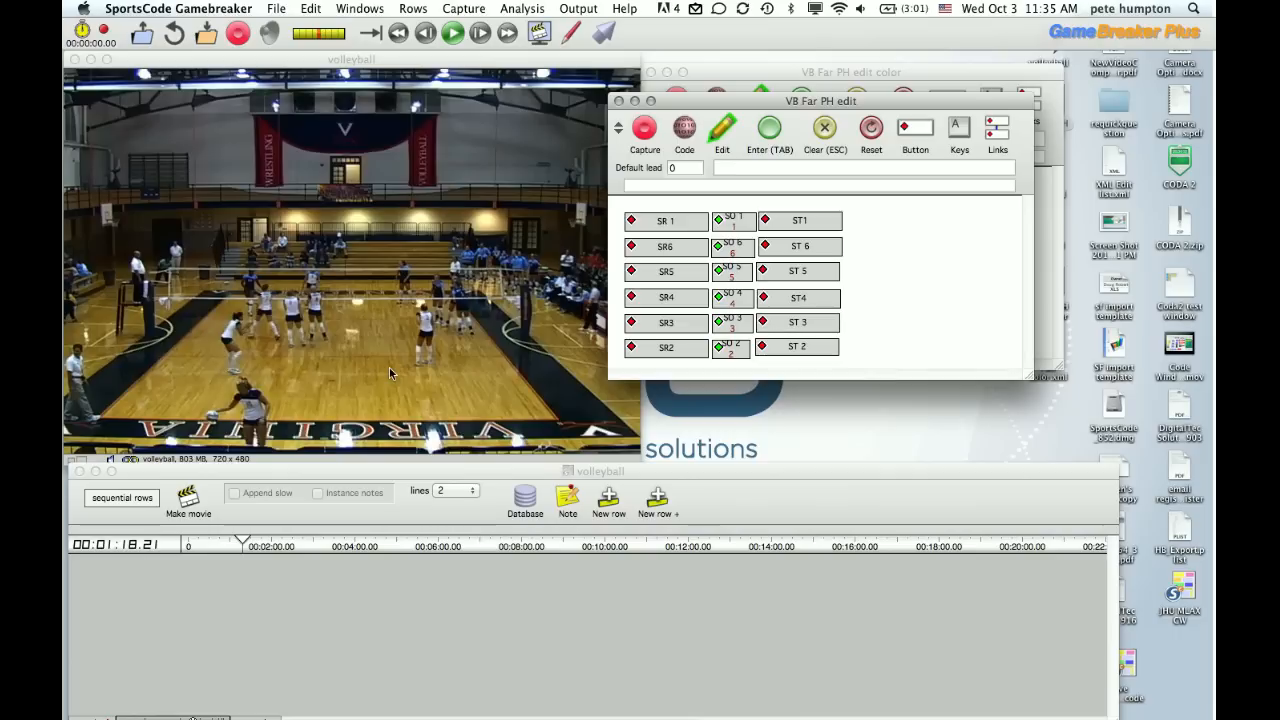
{"action": "mouse_move", "coordinate": [748, 207]}
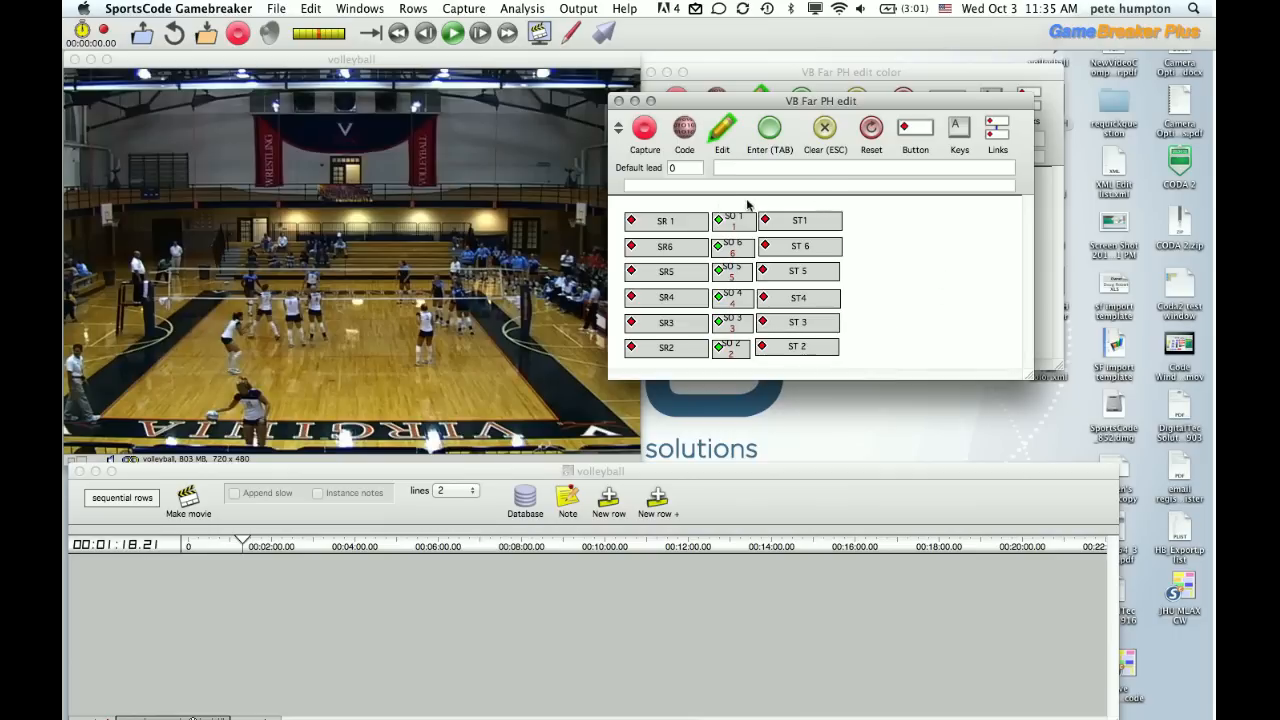
{"action": "left_click", "coordinate": [666, 221]}
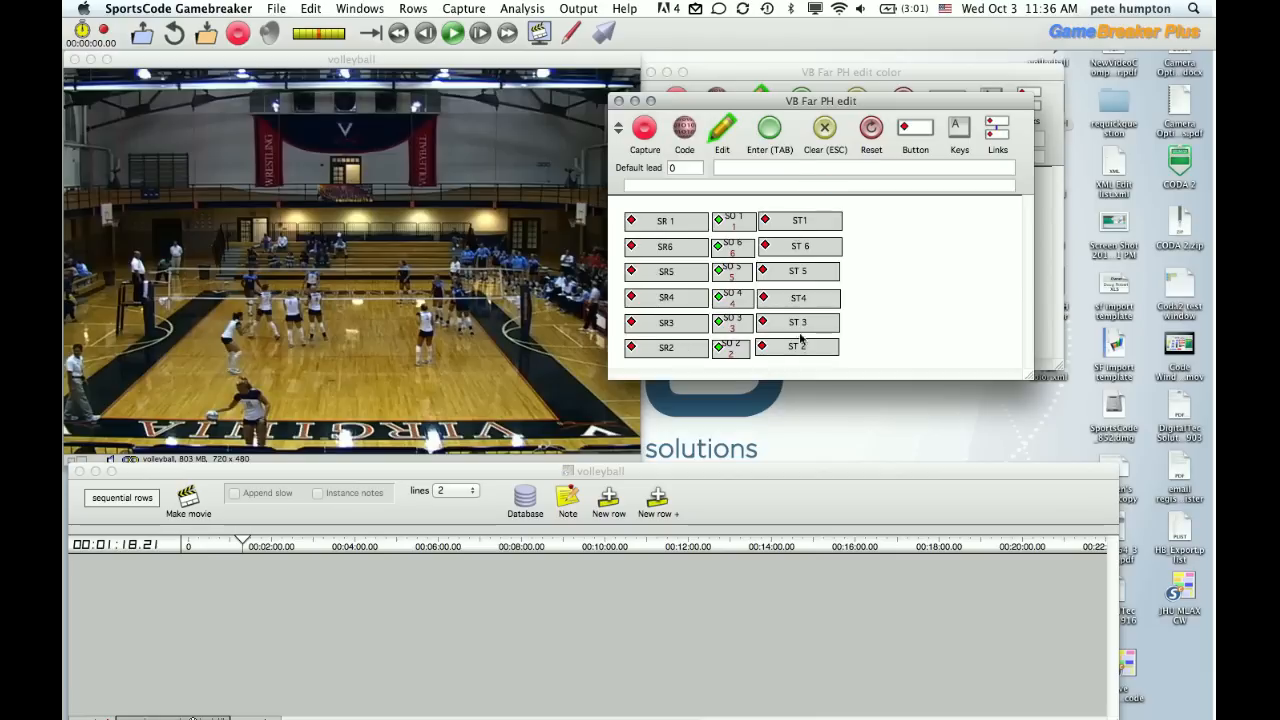
{"action": "left_click", "coordinate": [797, 346]}
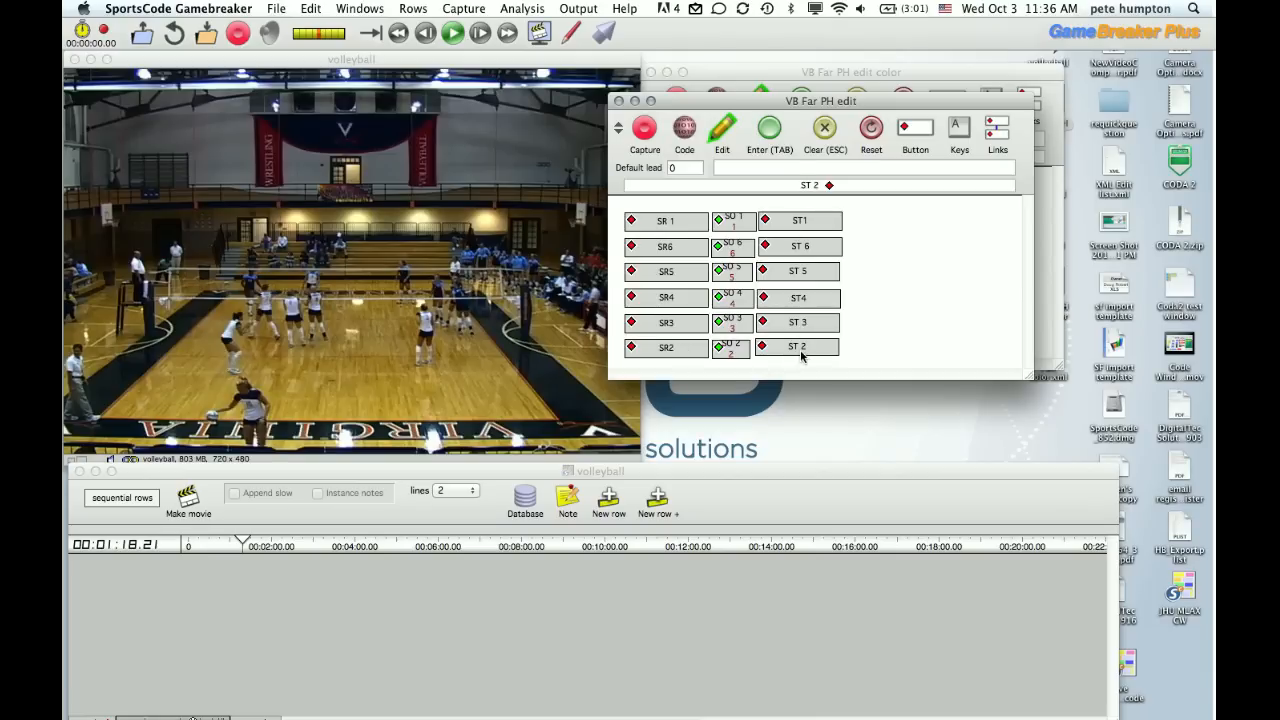
{"action": "left_click", "coordinate": [731, 347]}
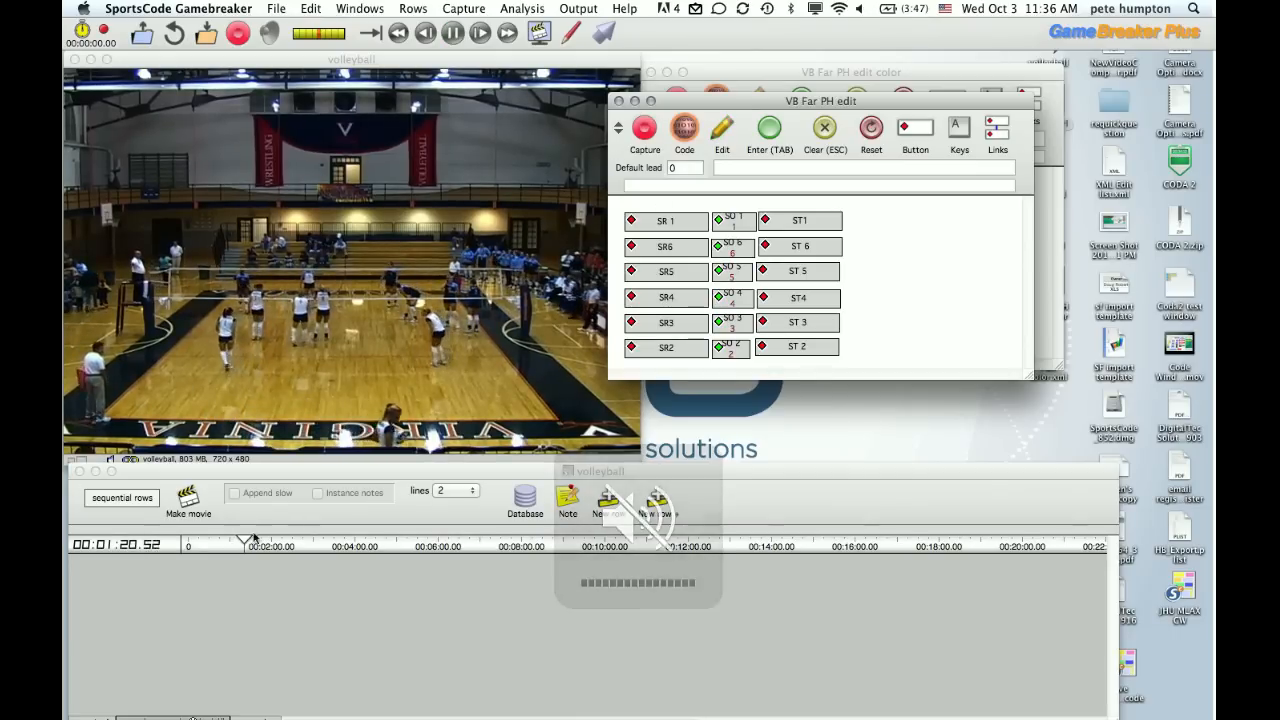
- Play the match and tag side-out, SR 1 and ST1 instances
{"action": "left_click", "coordinate": [452, 33]}
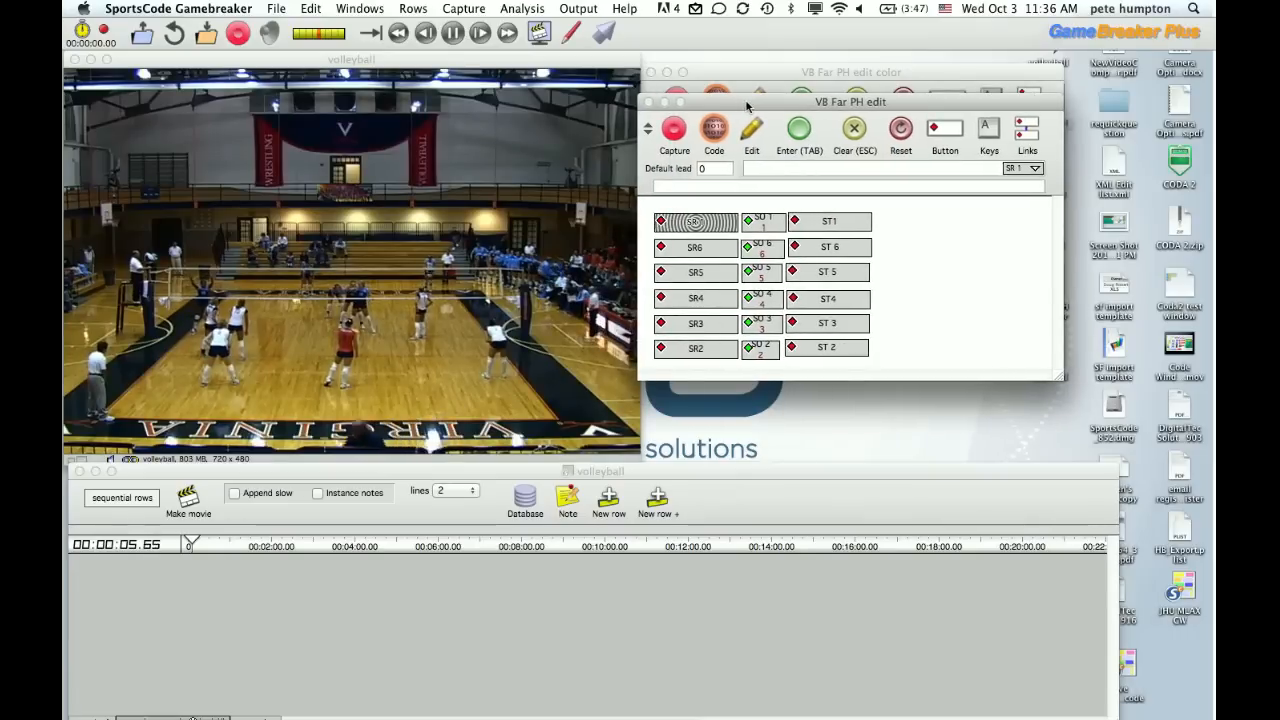
{"action": "left_click", "coordinate": [762, 247]}
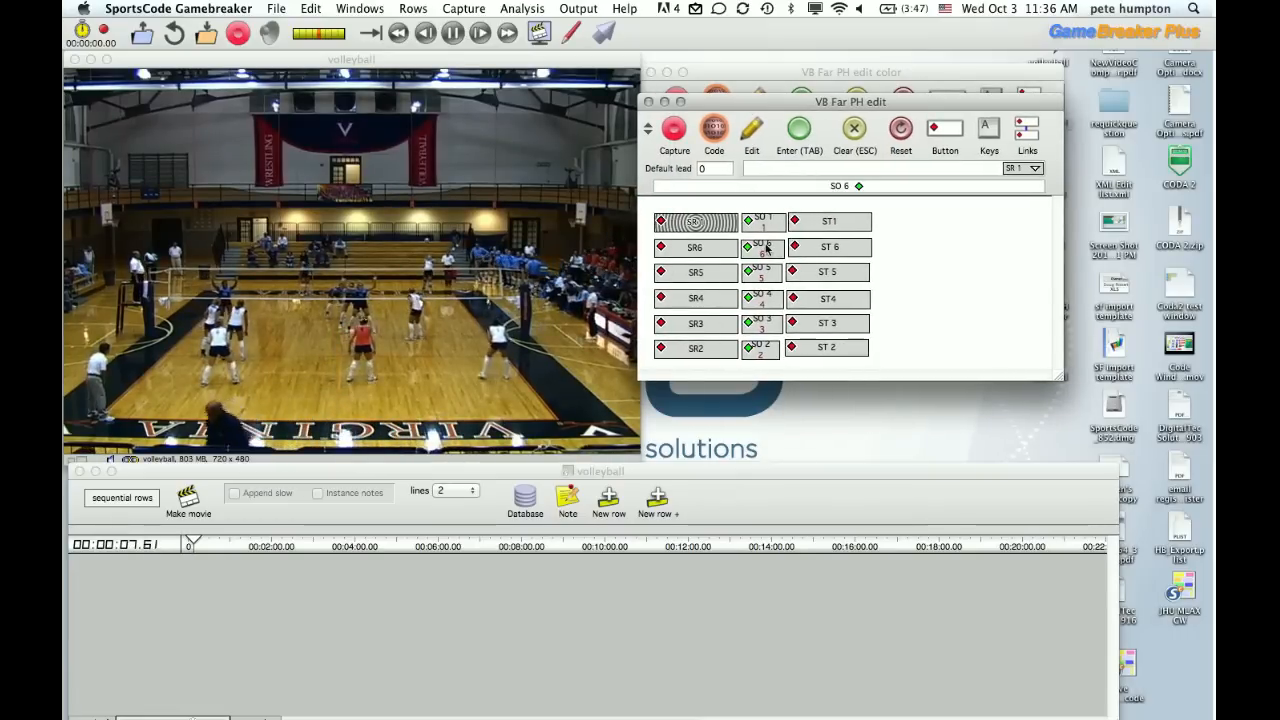
{"action": "left_click", "coordinate": [695, 221]}
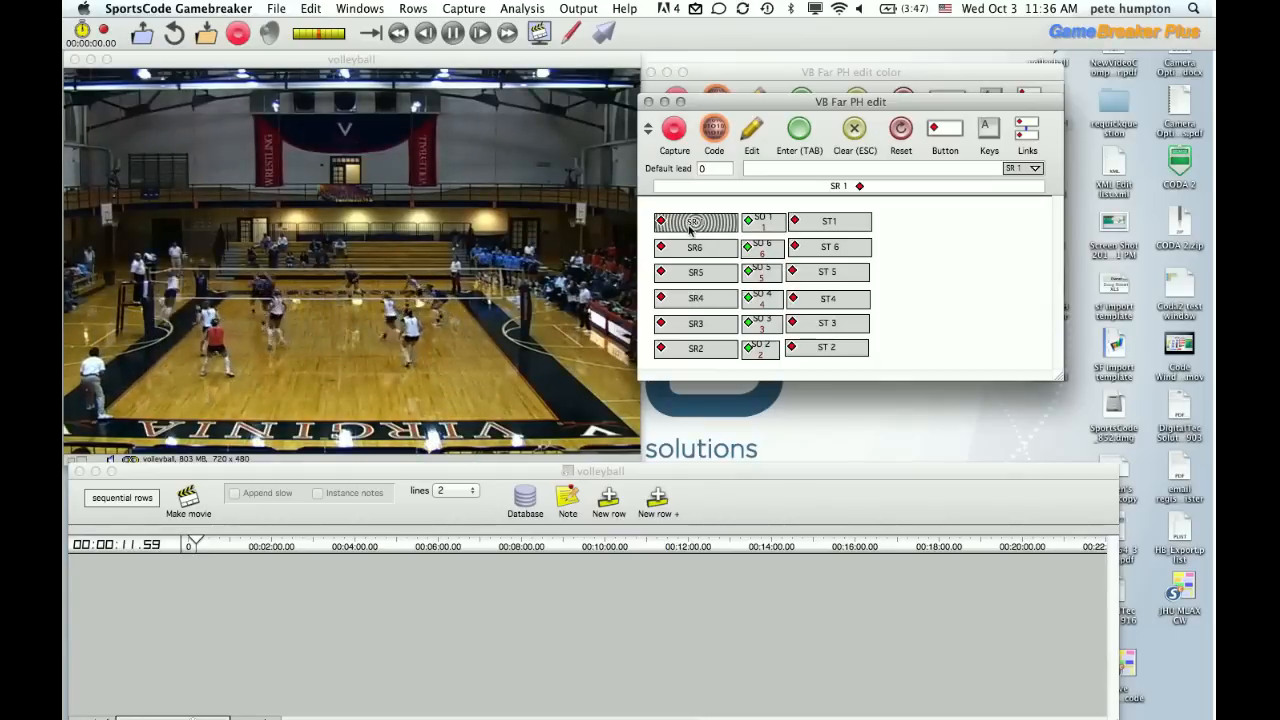
{"action": "left_click", "coordinate": [762, 221]}
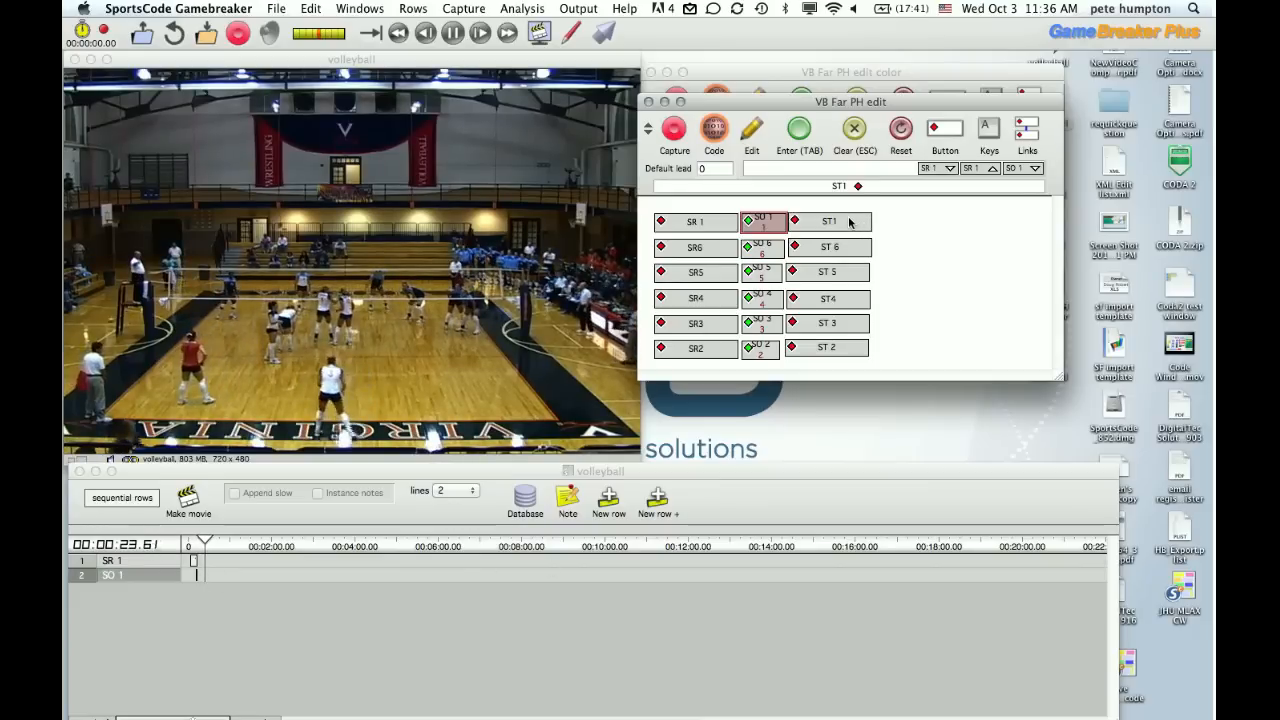
{"action": "left_click", "coordinate": [828, 221]}
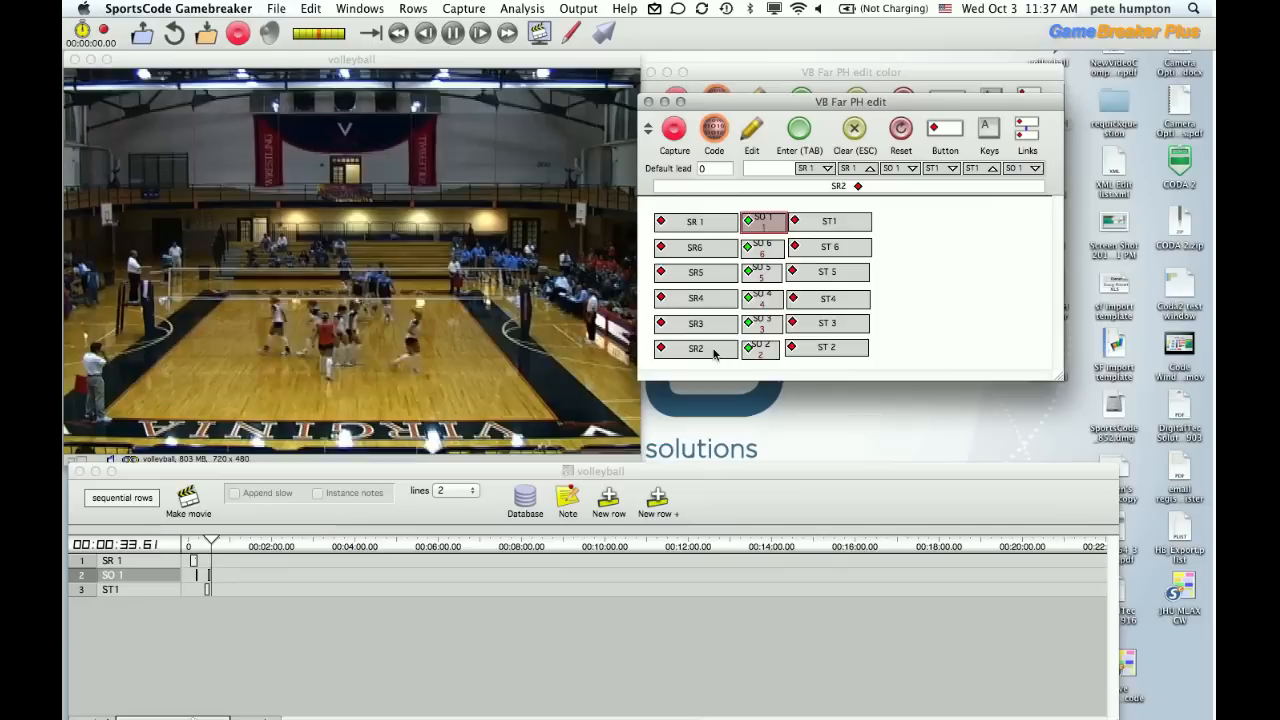
- Record SR2 and SO 2 instances as the match plays on
{"action": "left_click", "coordinate": [452, 33]}
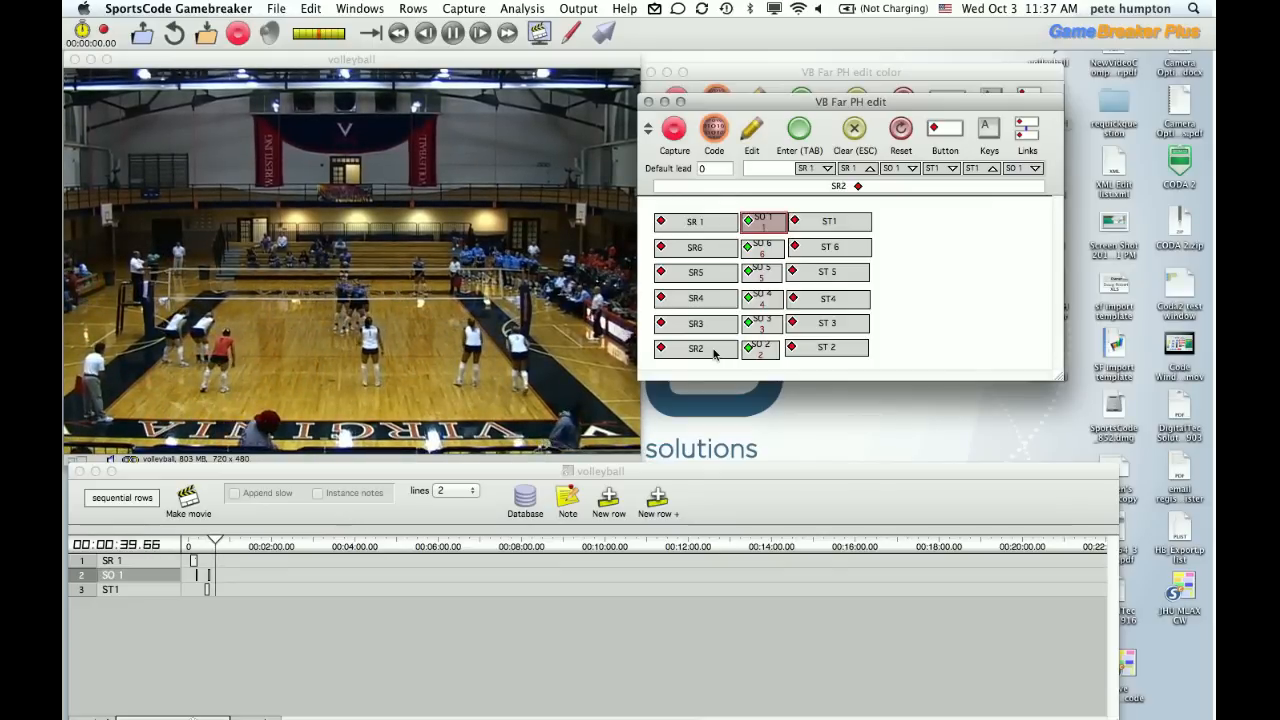
{"action": "left_click", "coordinate": [696, 347]}
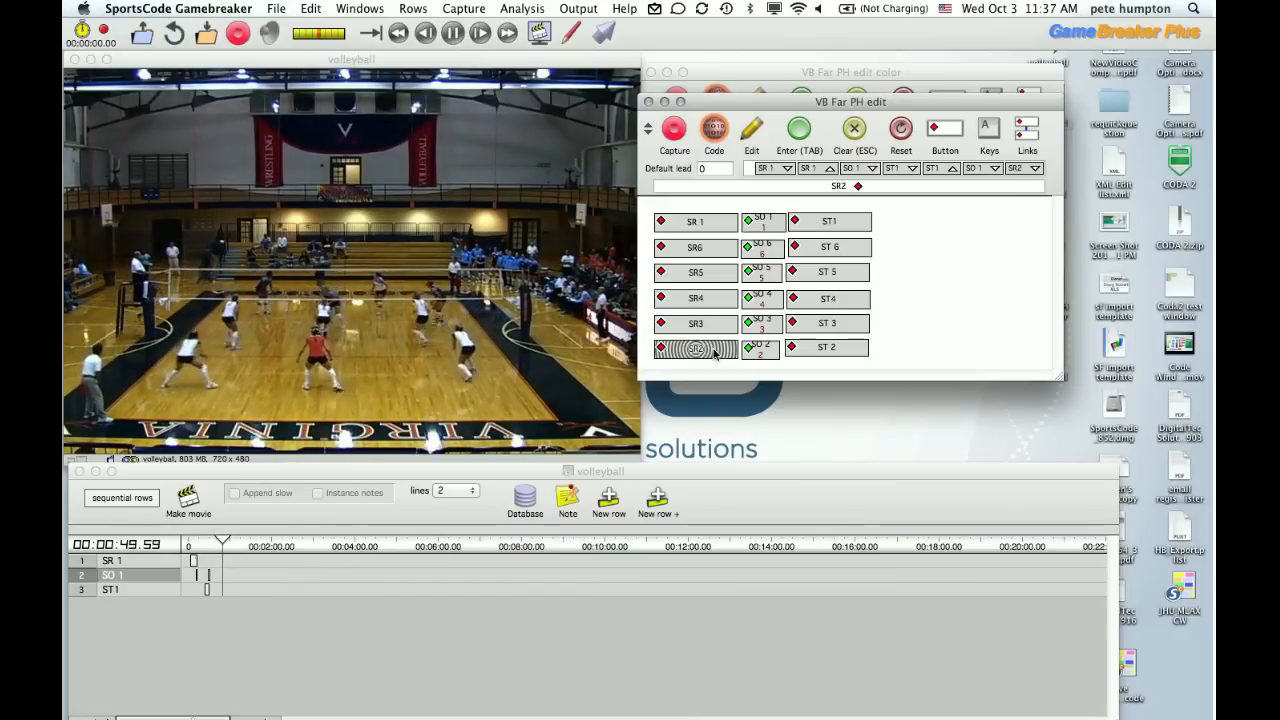
{"action": "left_click", "coordinate": [479, 33]}
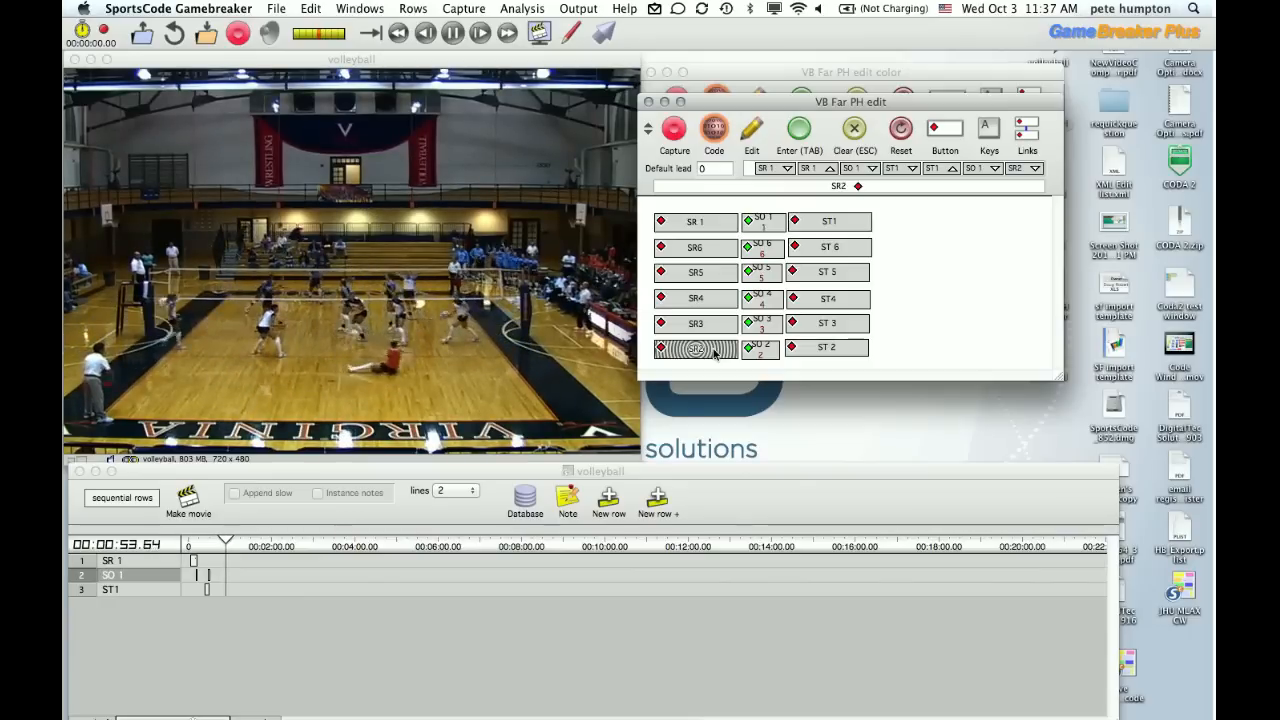
{"action": "left_click", "coordinate": [694, 348]}
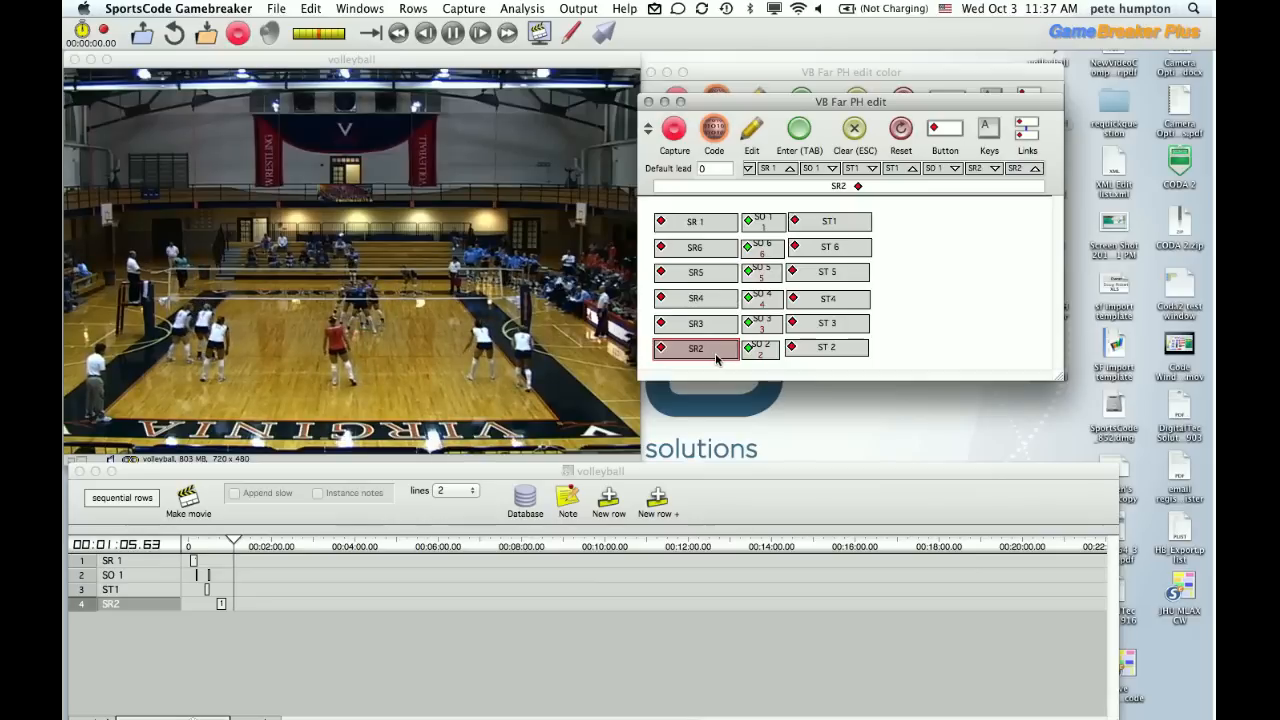
{"action": "left_click", "coordinate": [695, 347]}
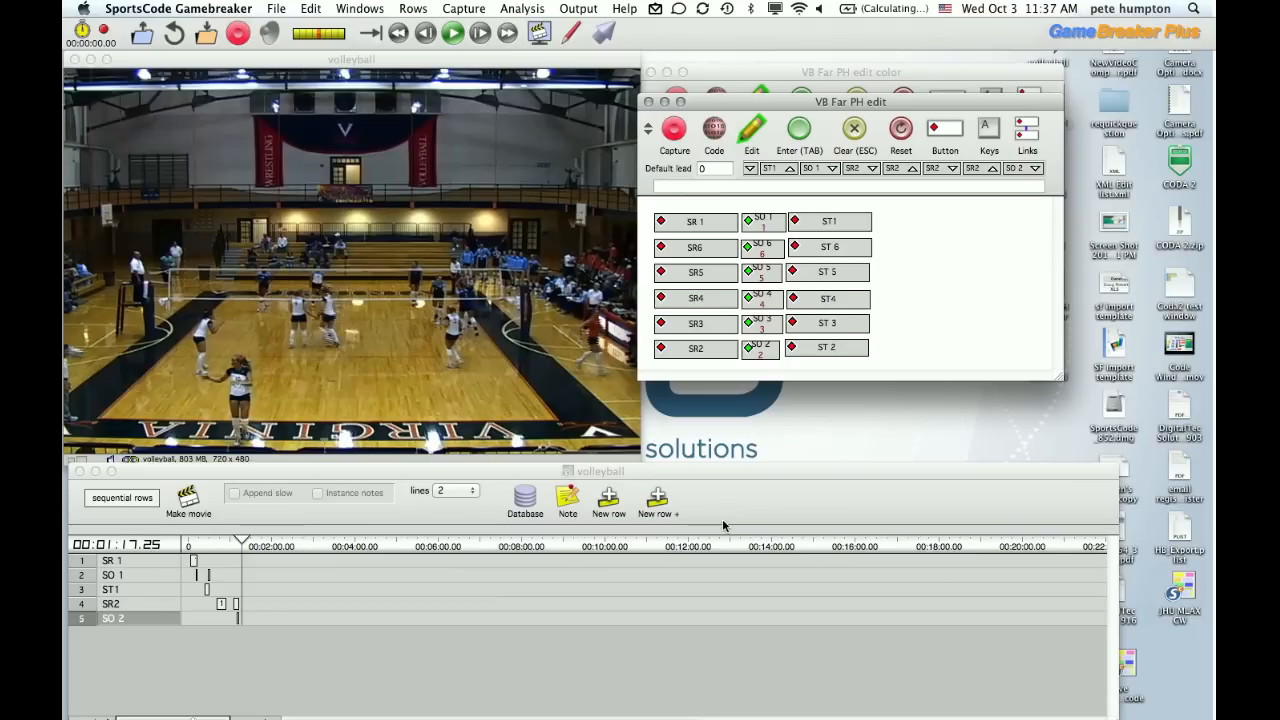
{"action": "left_click", "coordinate": [828, 247]}
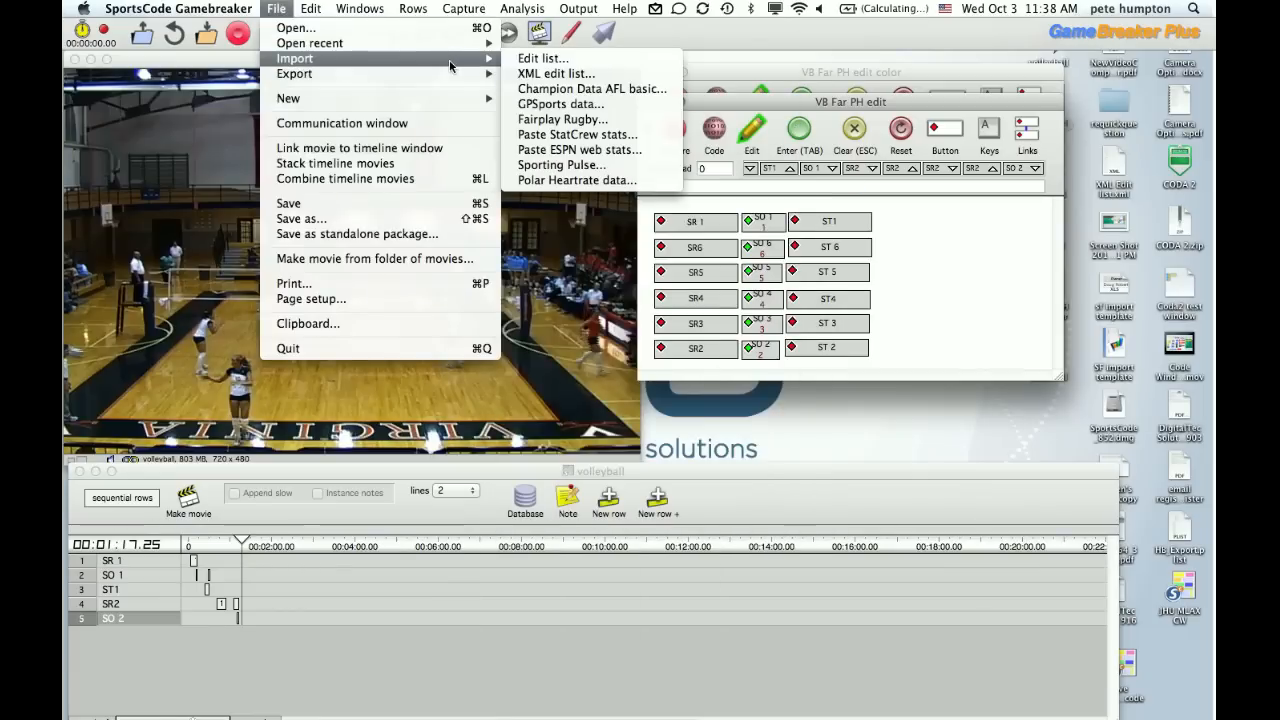
- Import the coded edit list, filling the timeline with 21 rows through SR5
{"action": "left_click", "coordinate": [556, 73]}
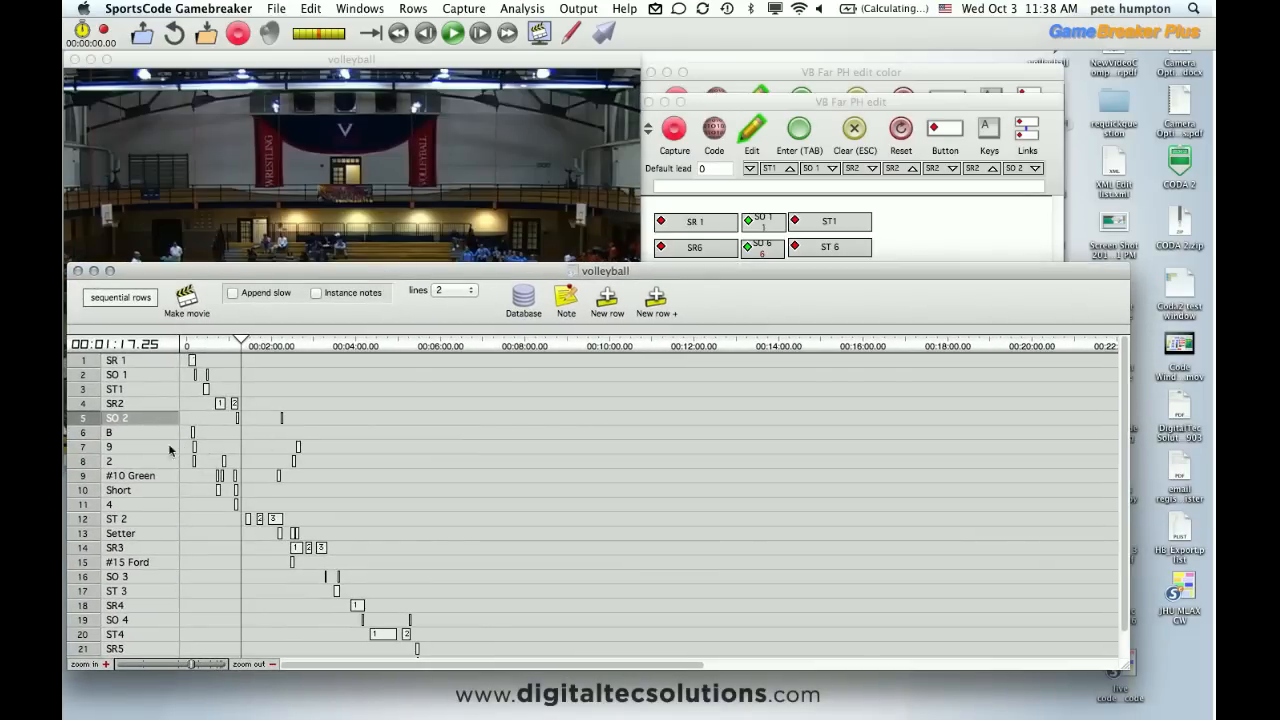
{"action": "mouse_move", "coordinate": [138, 500]}
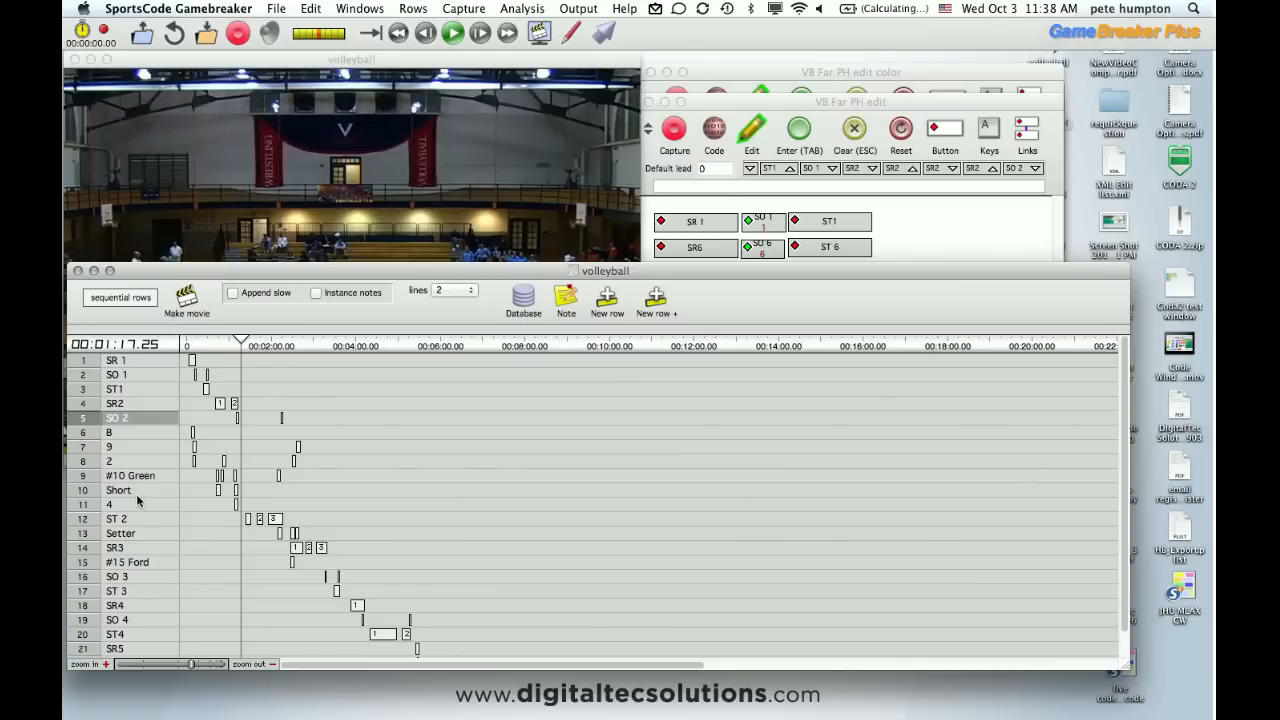
{"action": "mouse_move", "coordinate": [210, 459]}
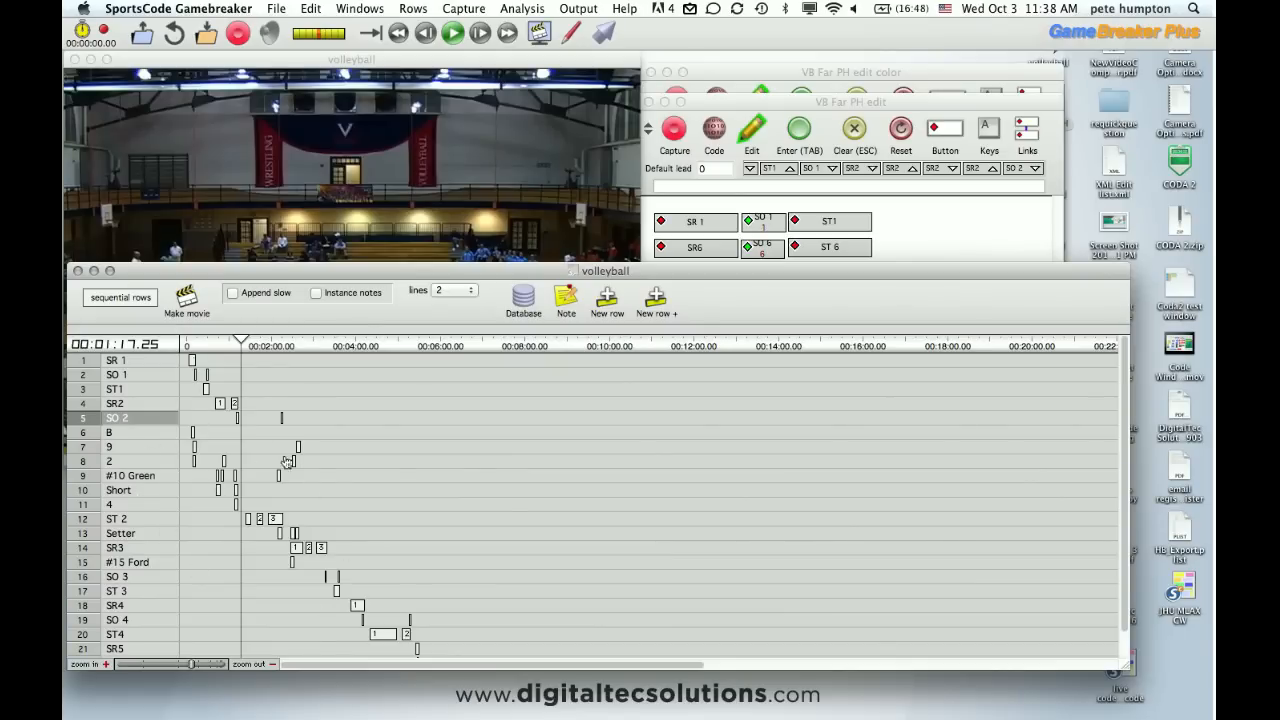
{"action": "mouse_move", "coordinate": [182, 448]}
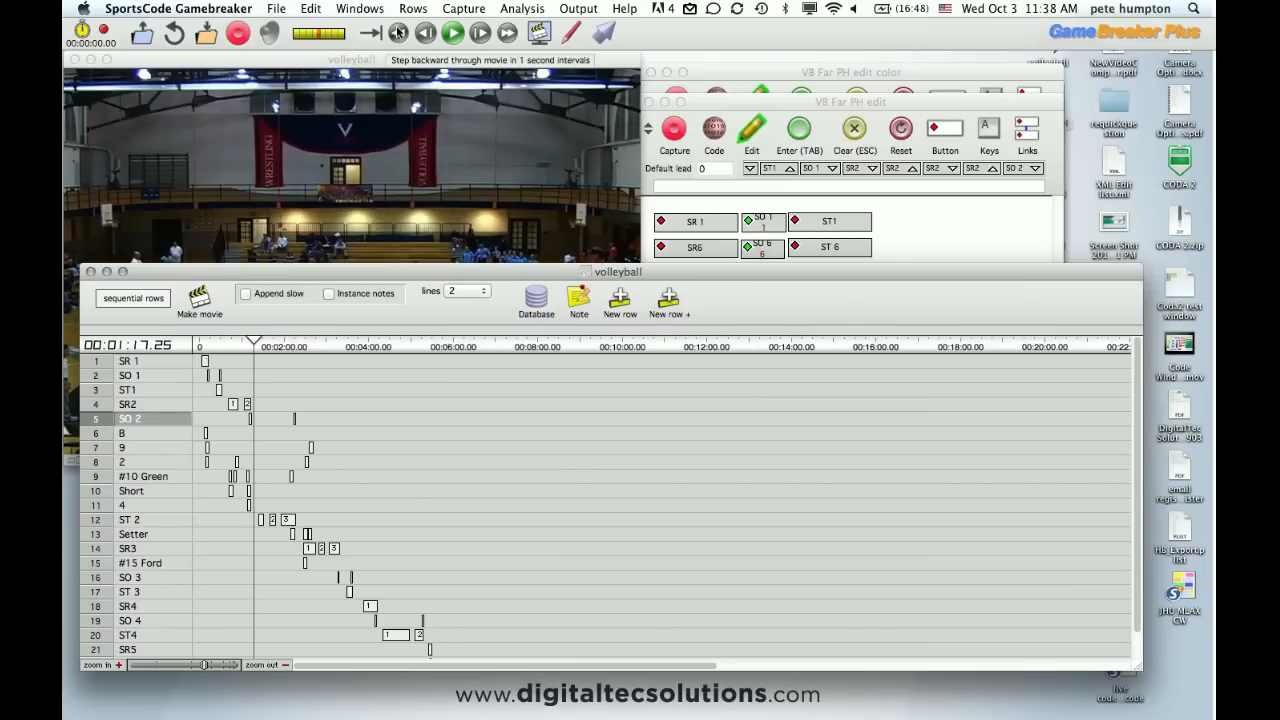
{"action": "left_click", "coordinate": [412, 8]}
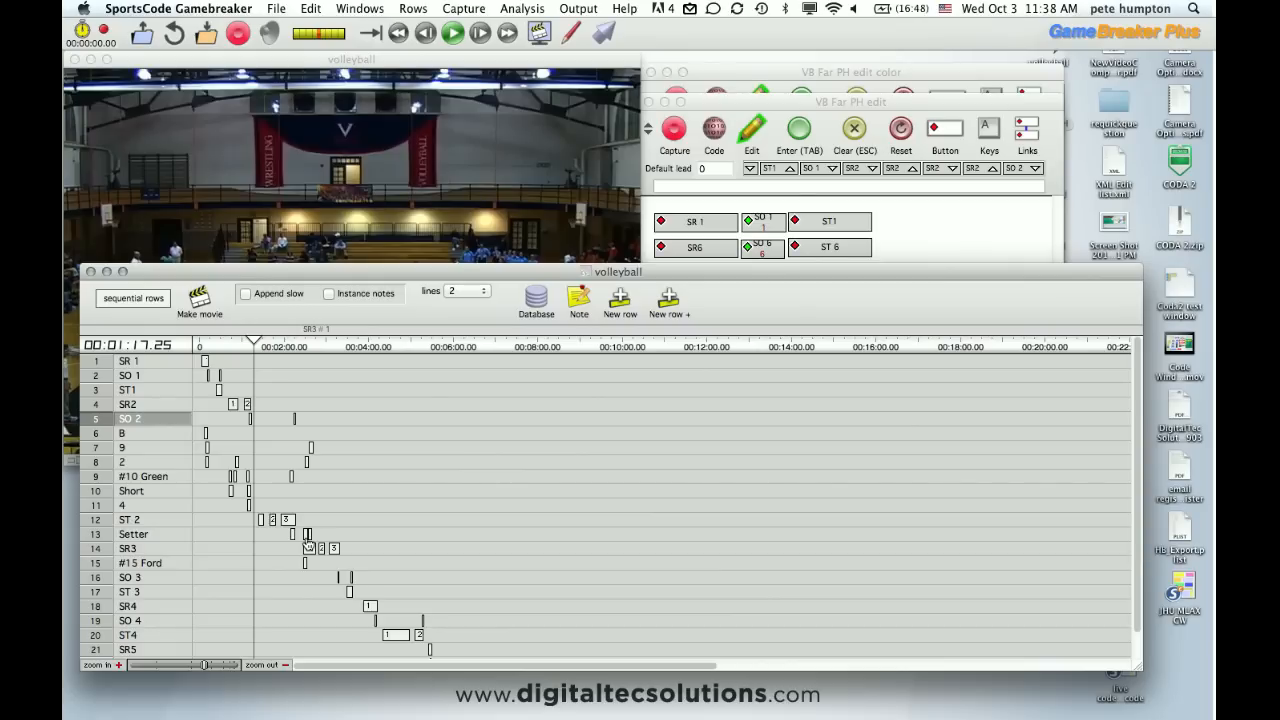
{"action": "mouse_move", "coordinate": [210, 489]}
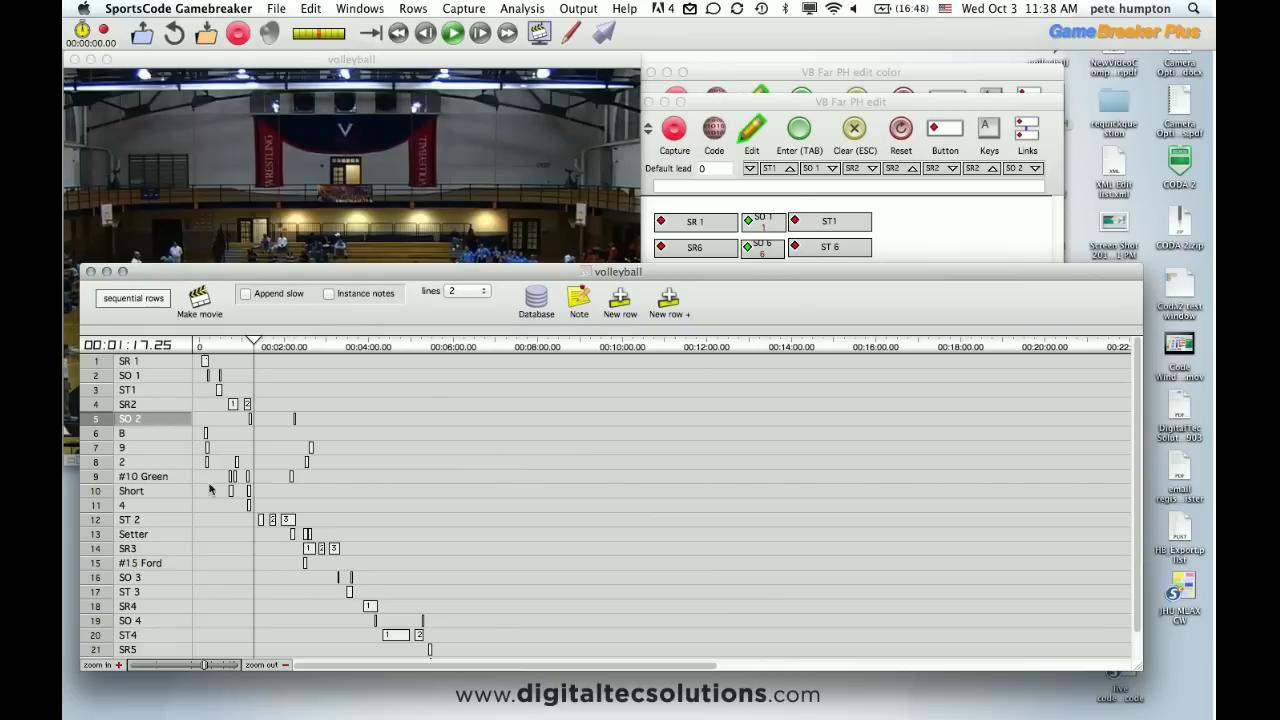
{"action": "mouse_move", "coordinate": [225, 536]}
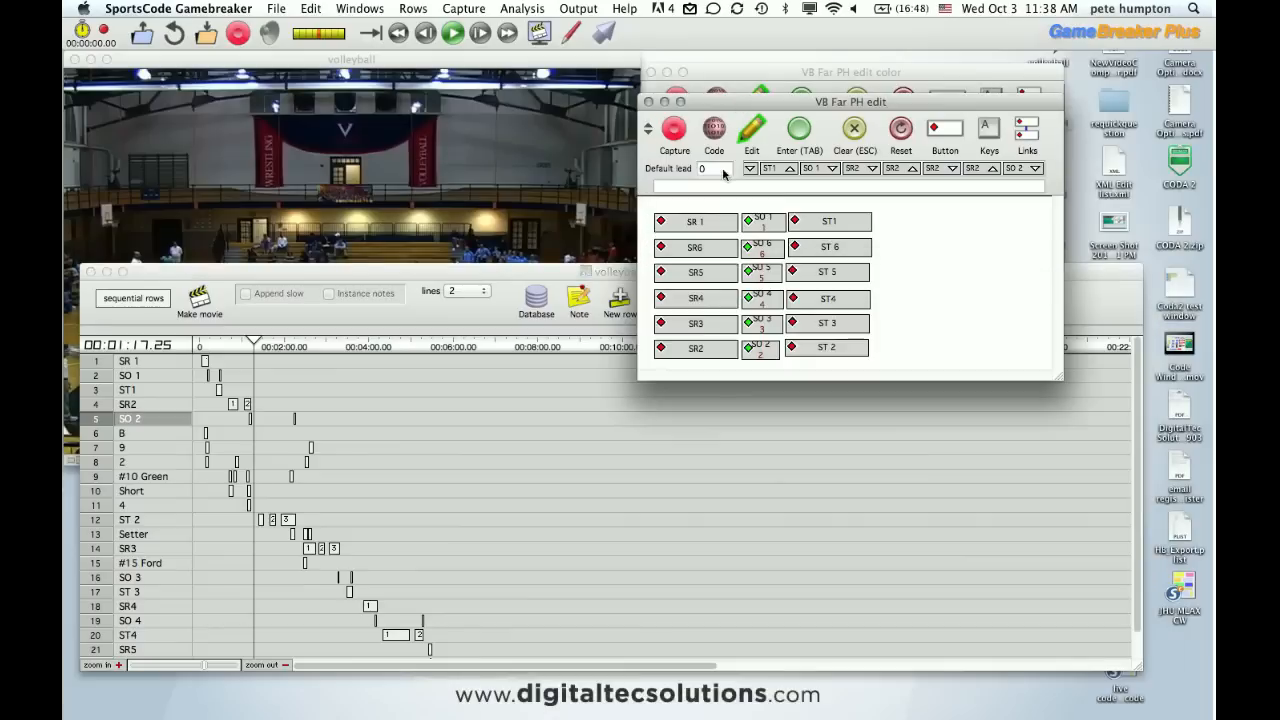
- Recolour the SR 1 button green in its Edit button settings
{"action": "double_click", "coordinate": [695, 221]}
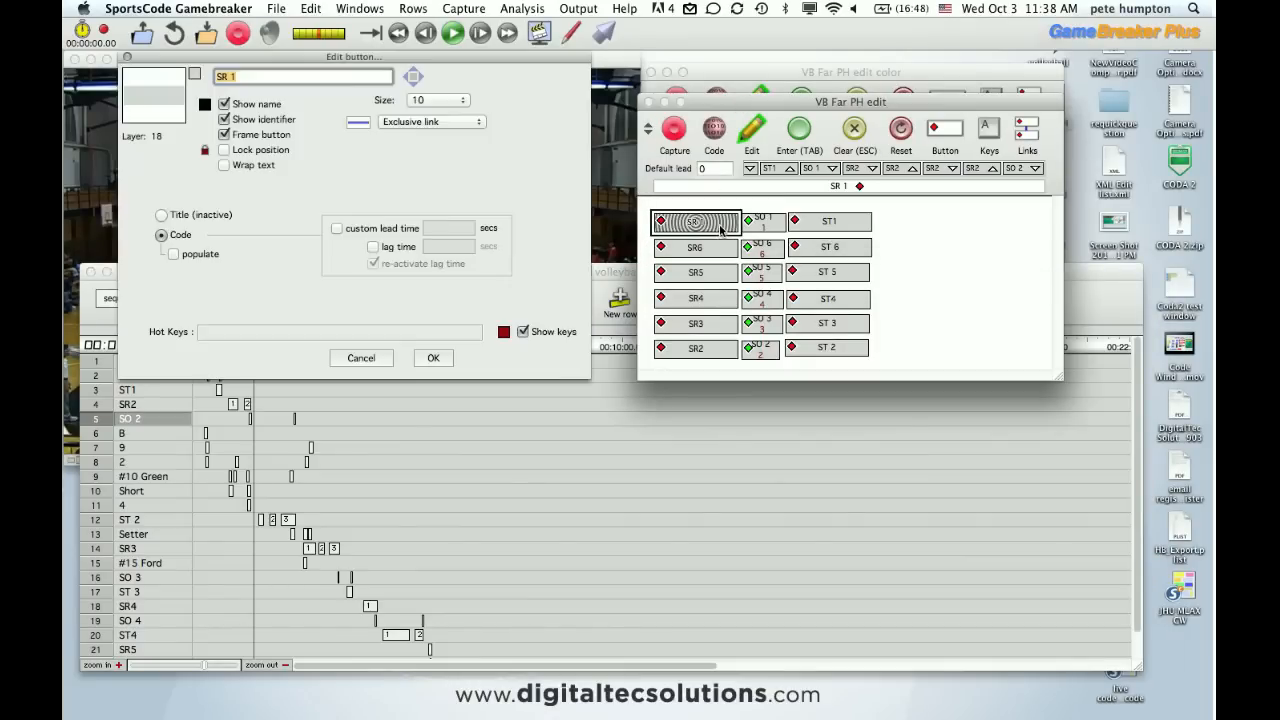
{"action": "left_click", "coordinate": [195, 75]}
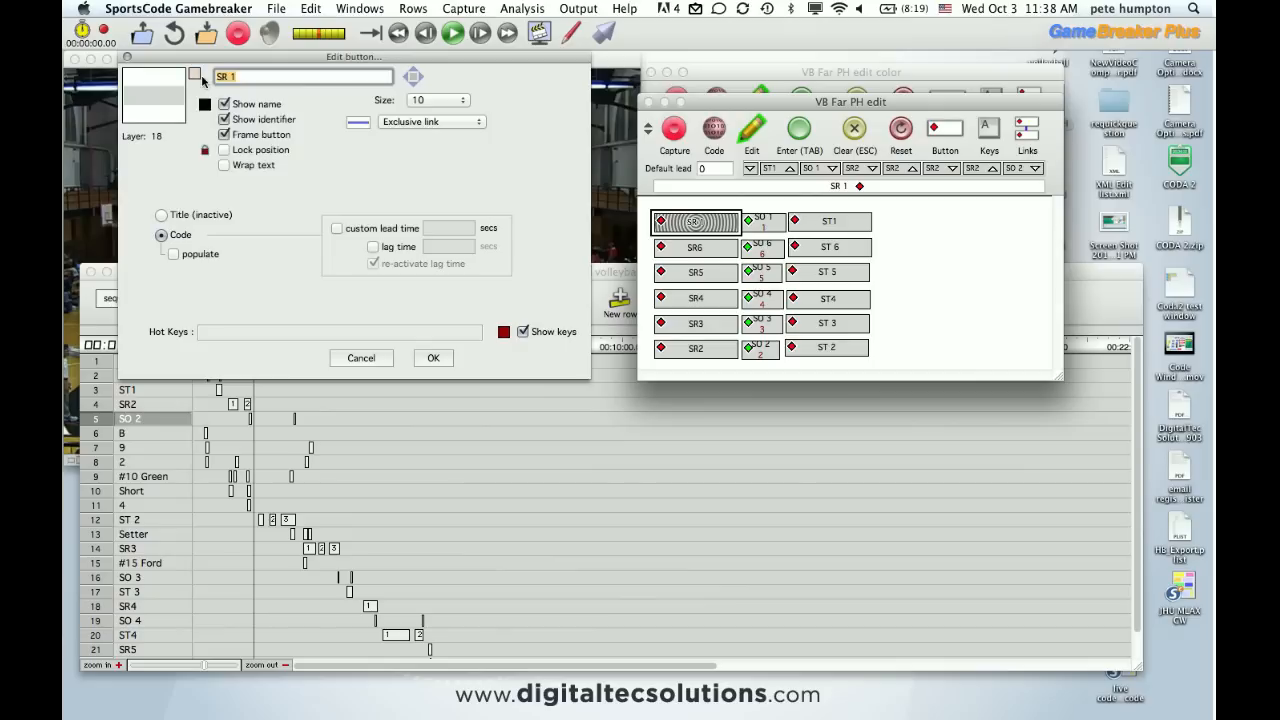
{"action": "left_click", "coordinate": [413, 8]}
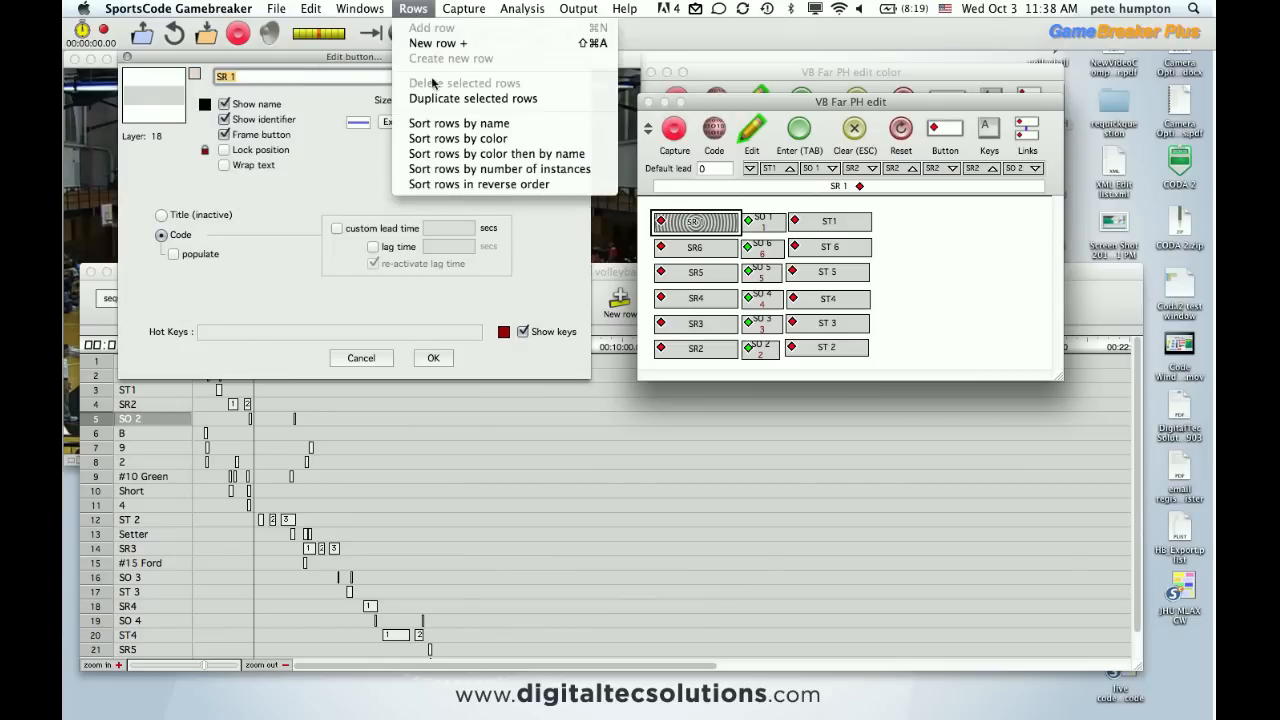
{"action": "left_click", "coordinate": [280, 180]}
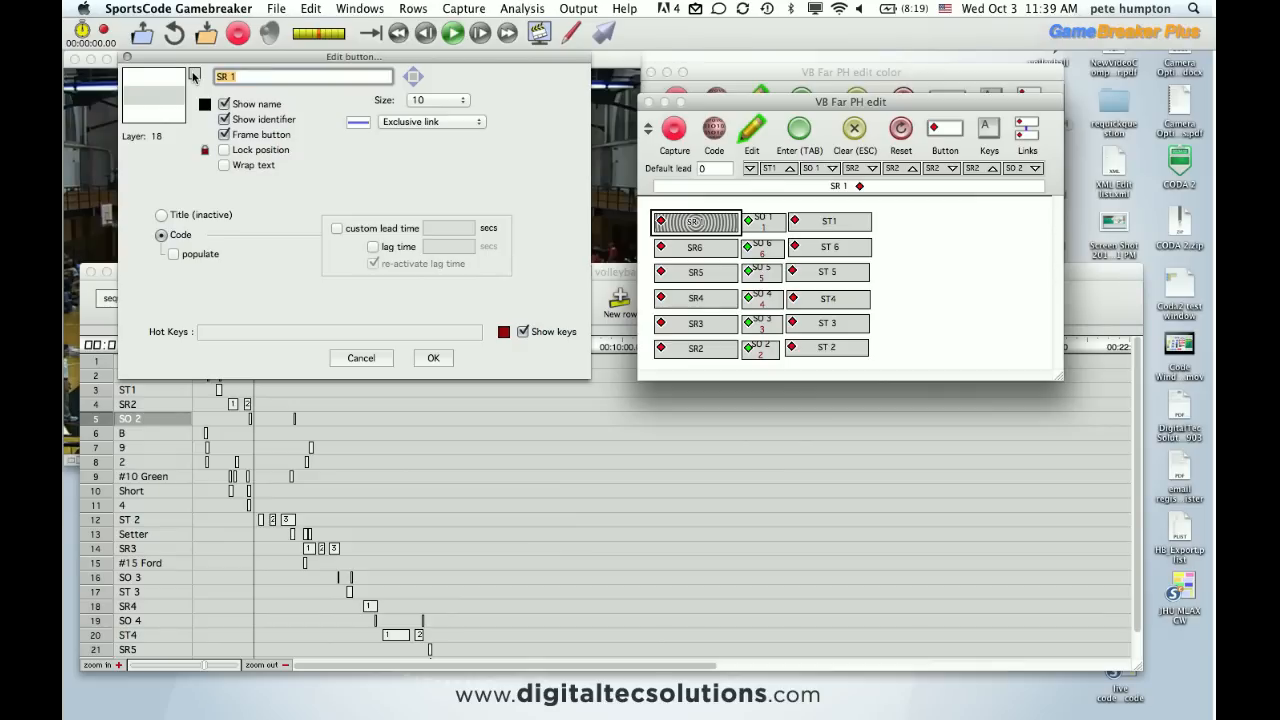
{"action": "left_click", "coordinate": [204, 94]}
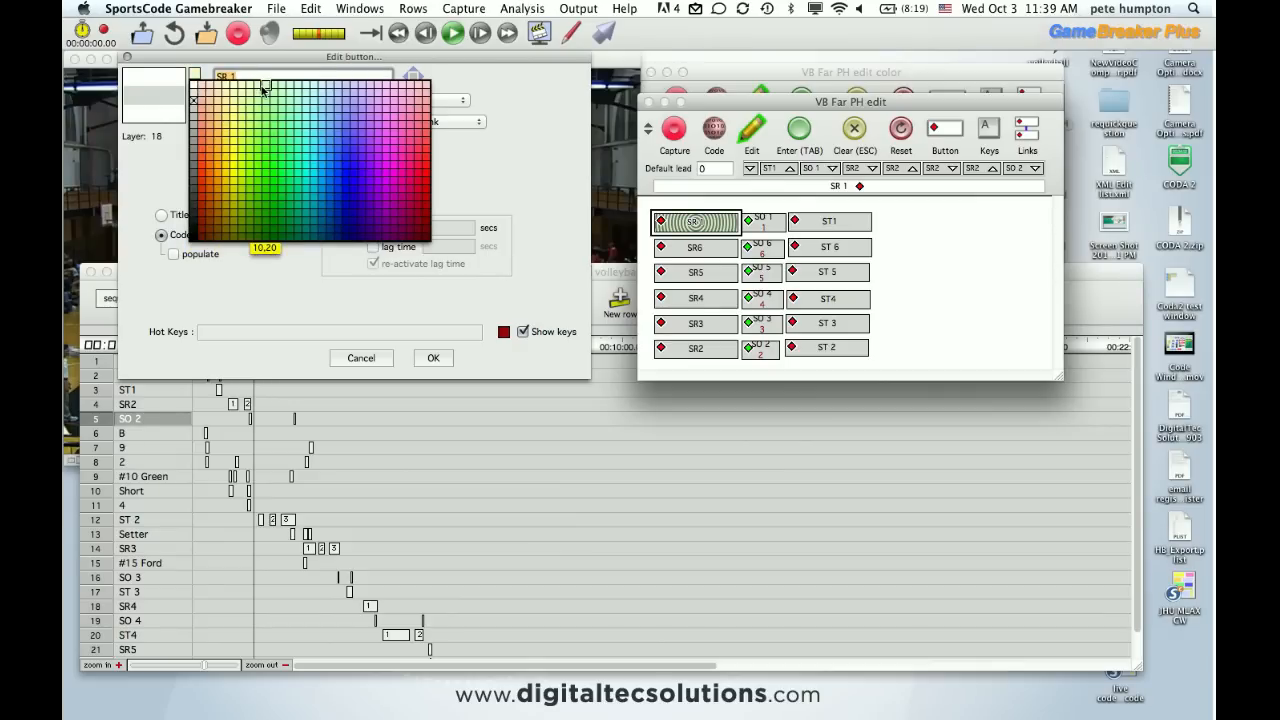
{"action": "left_click", "coordinate": [210, 88]}
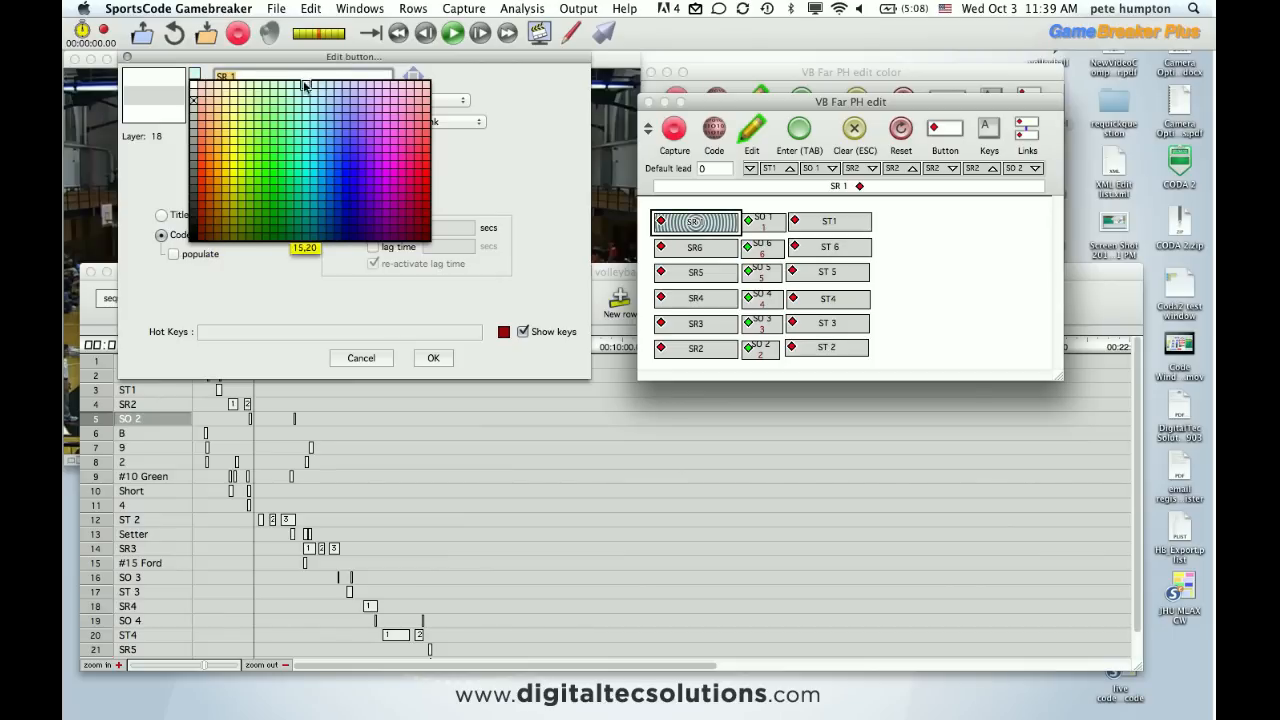
{"action": "left_click", "coordinate": [281, 137]}
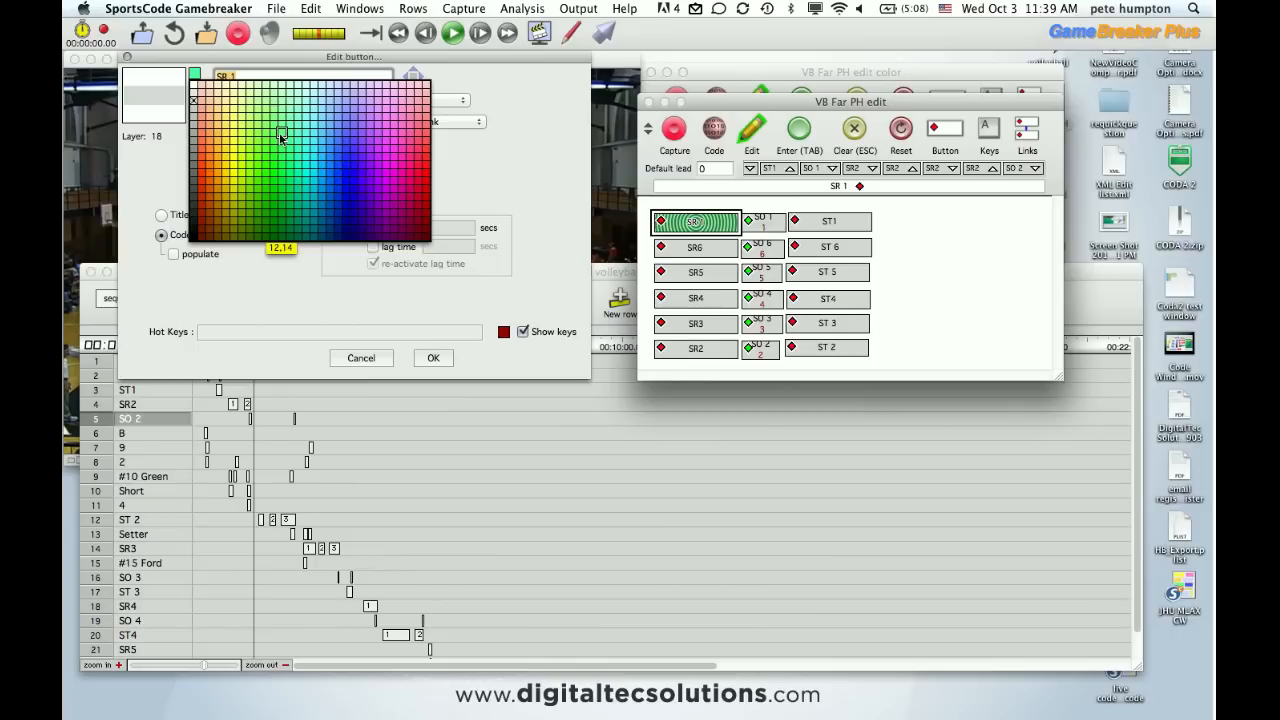
- Open the colour choices to turn ST1 and the next button green
{"action": "left_click", "coordinate": [830, 221]}
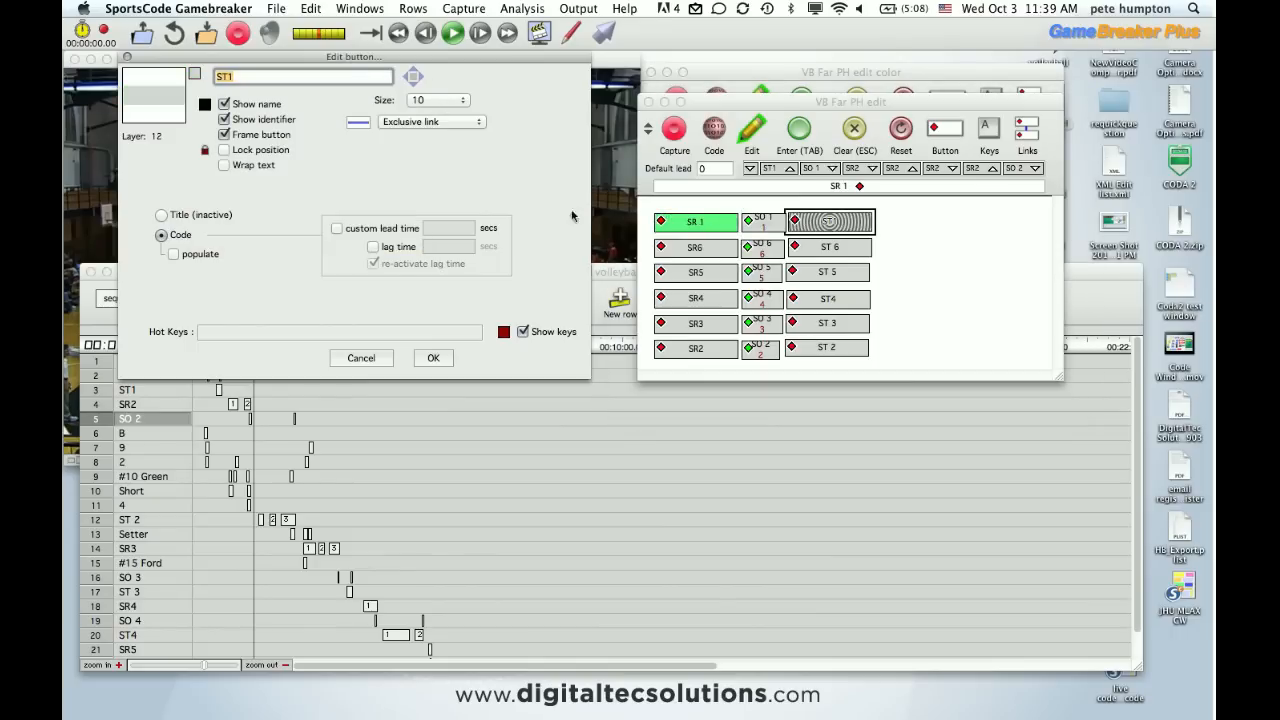
{"action": "left_click", "coordinate": [203, 103]}
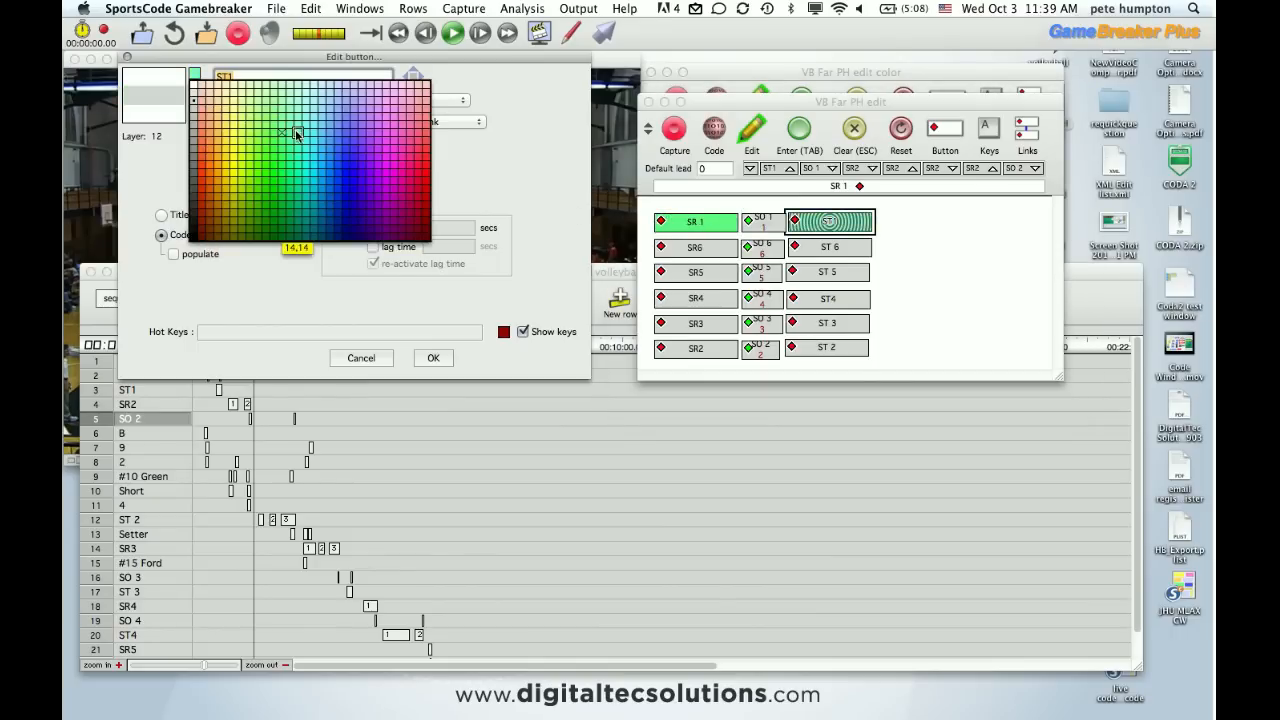
{"action": "mouse_move", "coordinate": [289, 133]}
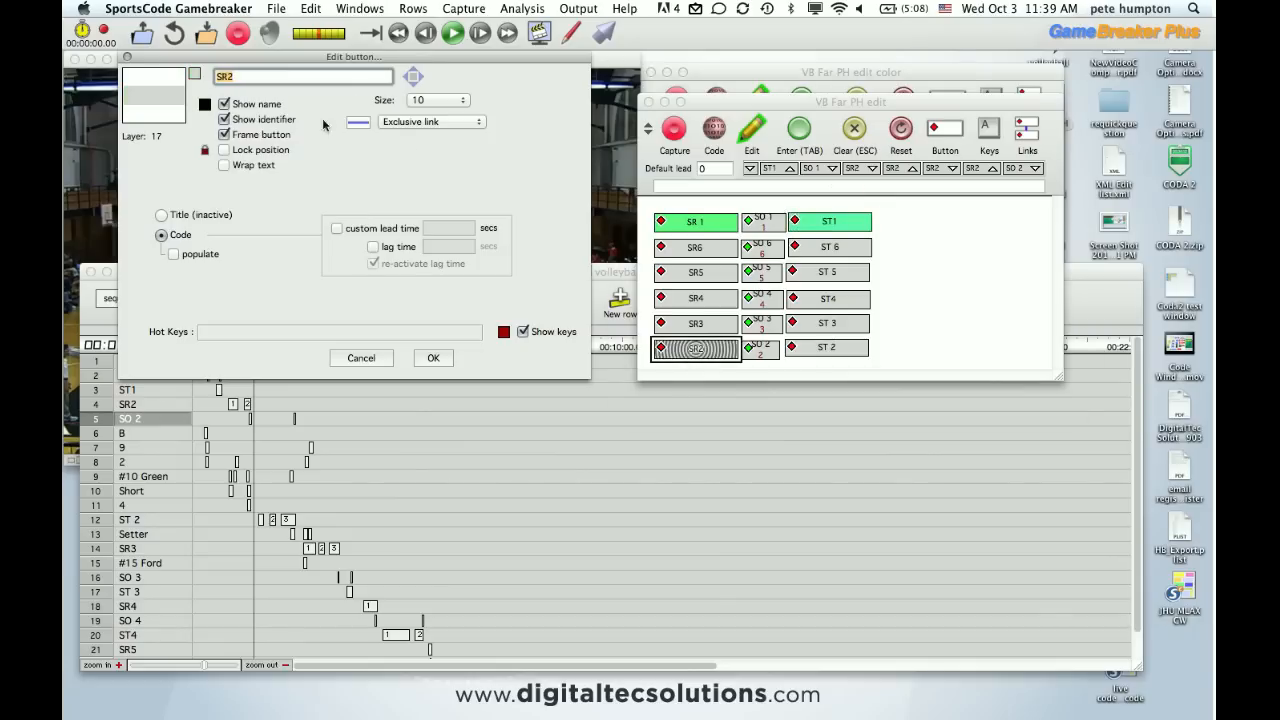
{"action": "left_click", "coordinate": [357, 121]}
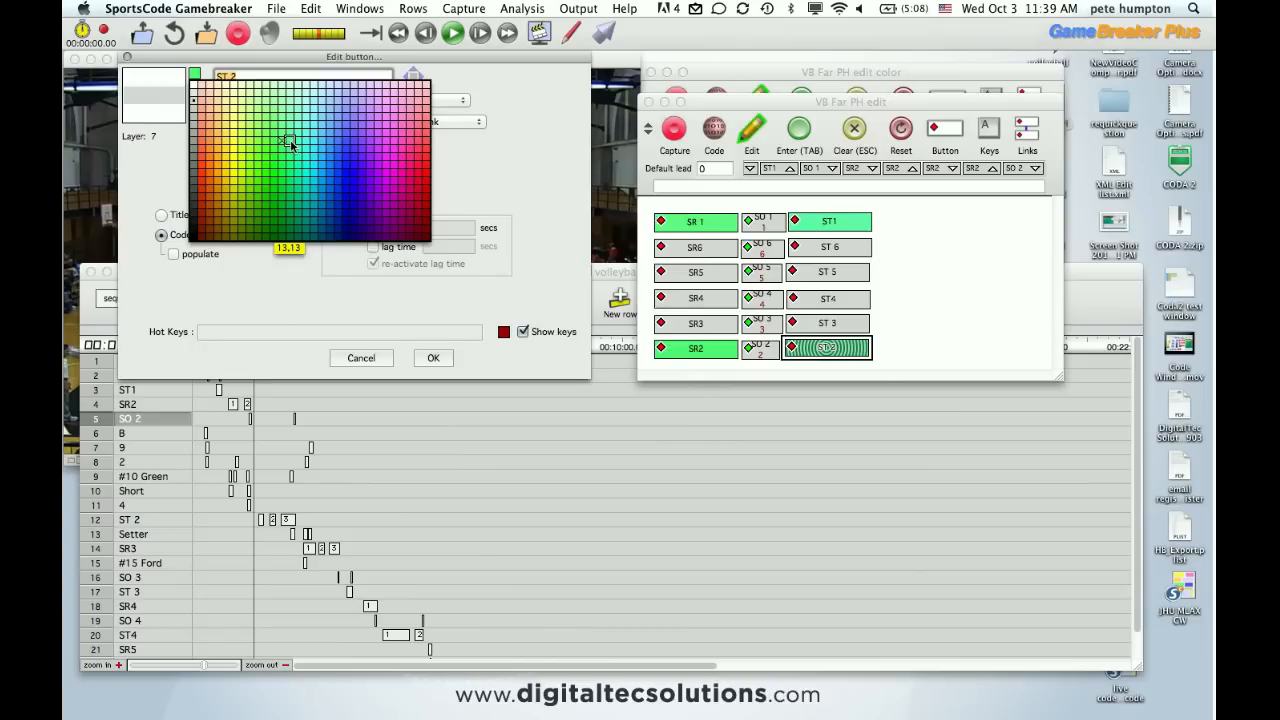
{"action": "mouse_move", "coordinate": [292, 145]}
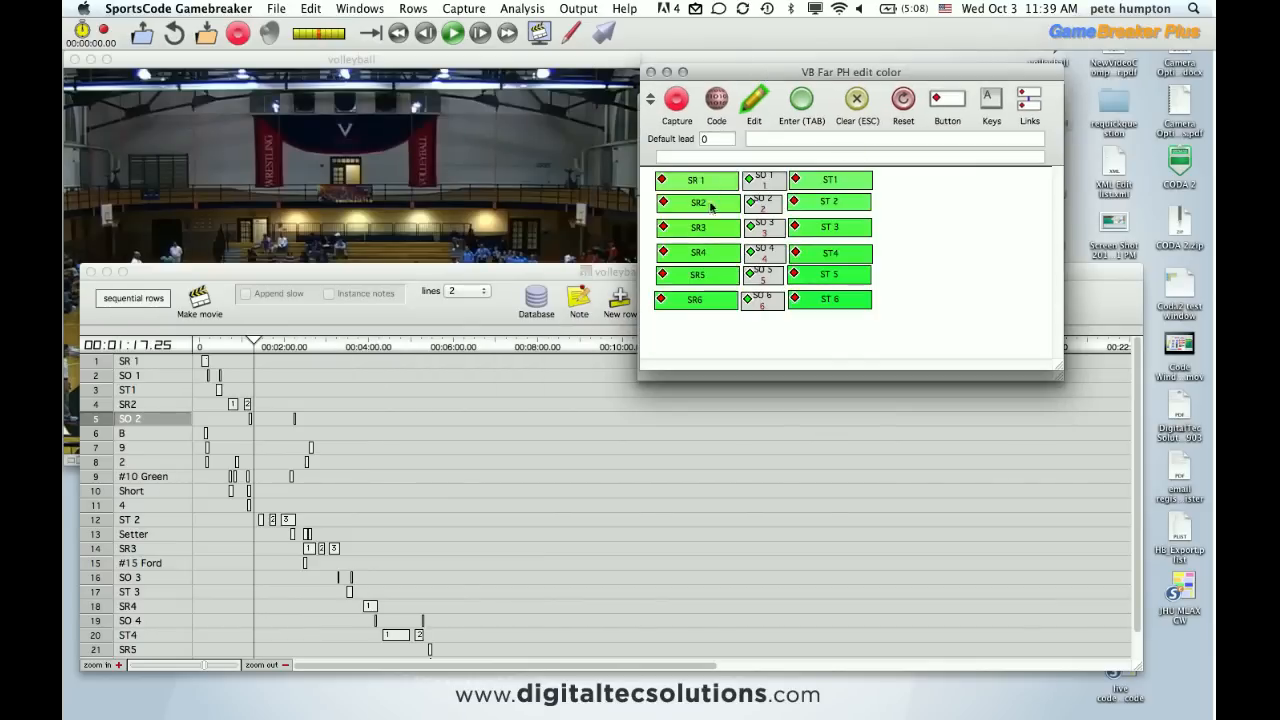
- Finish the green buttons and import the XML edit list to colour the rows
{"action": "left_click", "coordinate": [698, 252]}
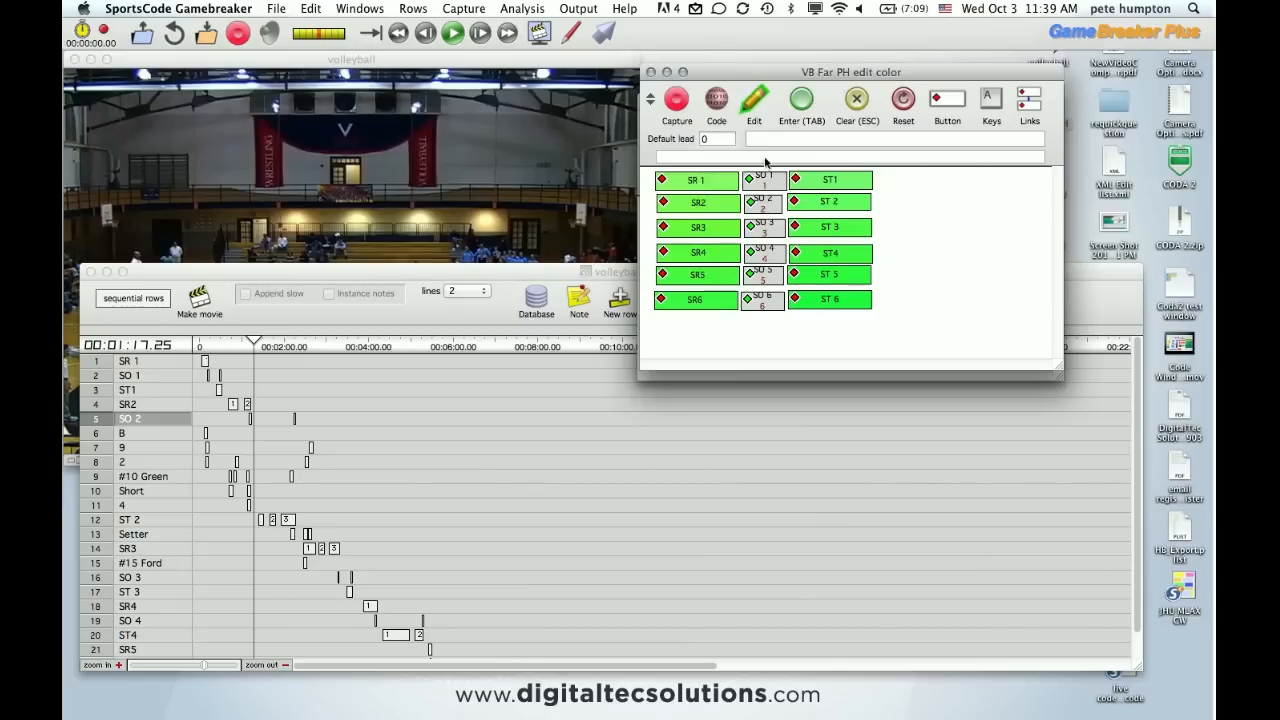
{"action": "mouse_move", "coordinate": [752, 318]}
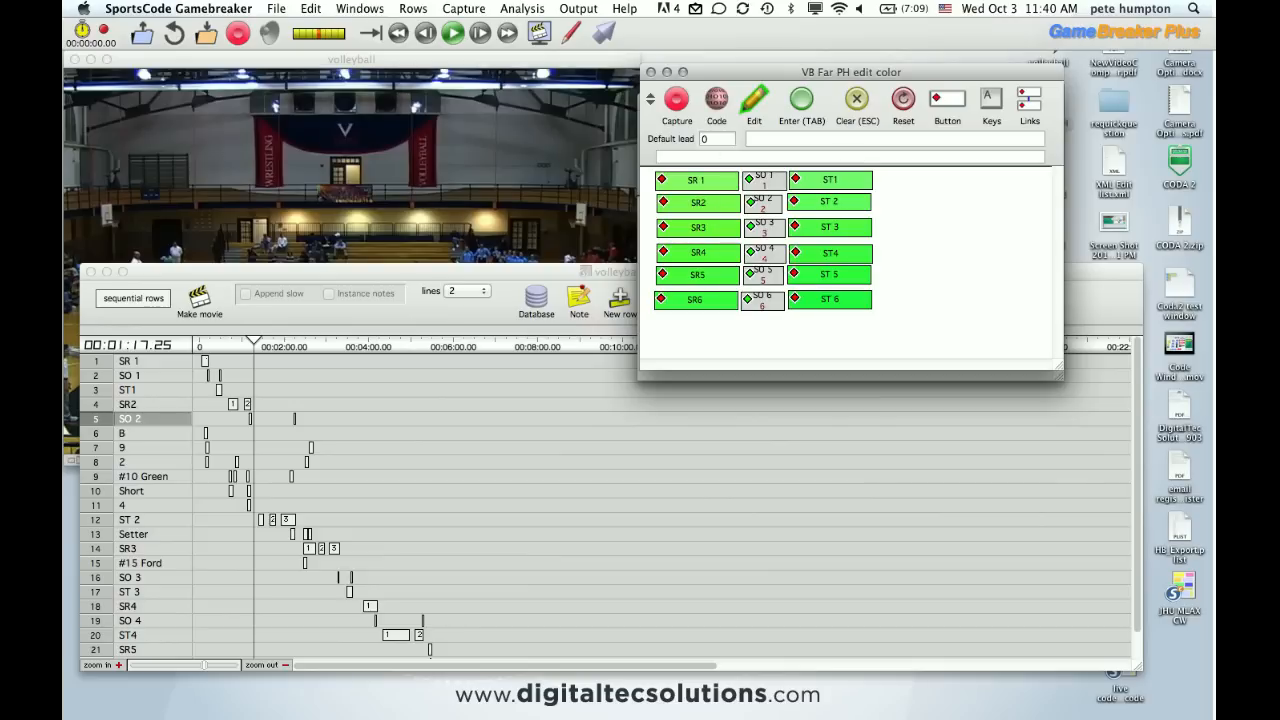
{"action": "left_click", "coordinate": [276, 8]}
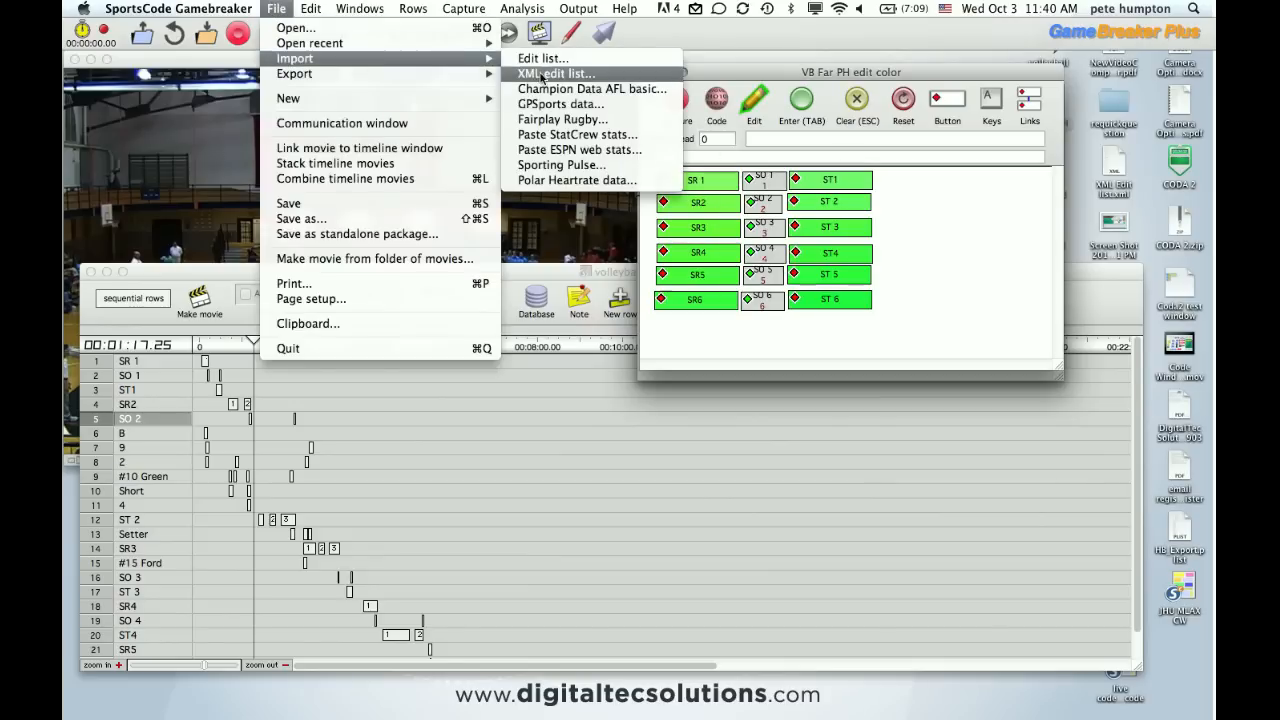
{"action": "left_click", "coordinate": [555, 73]}
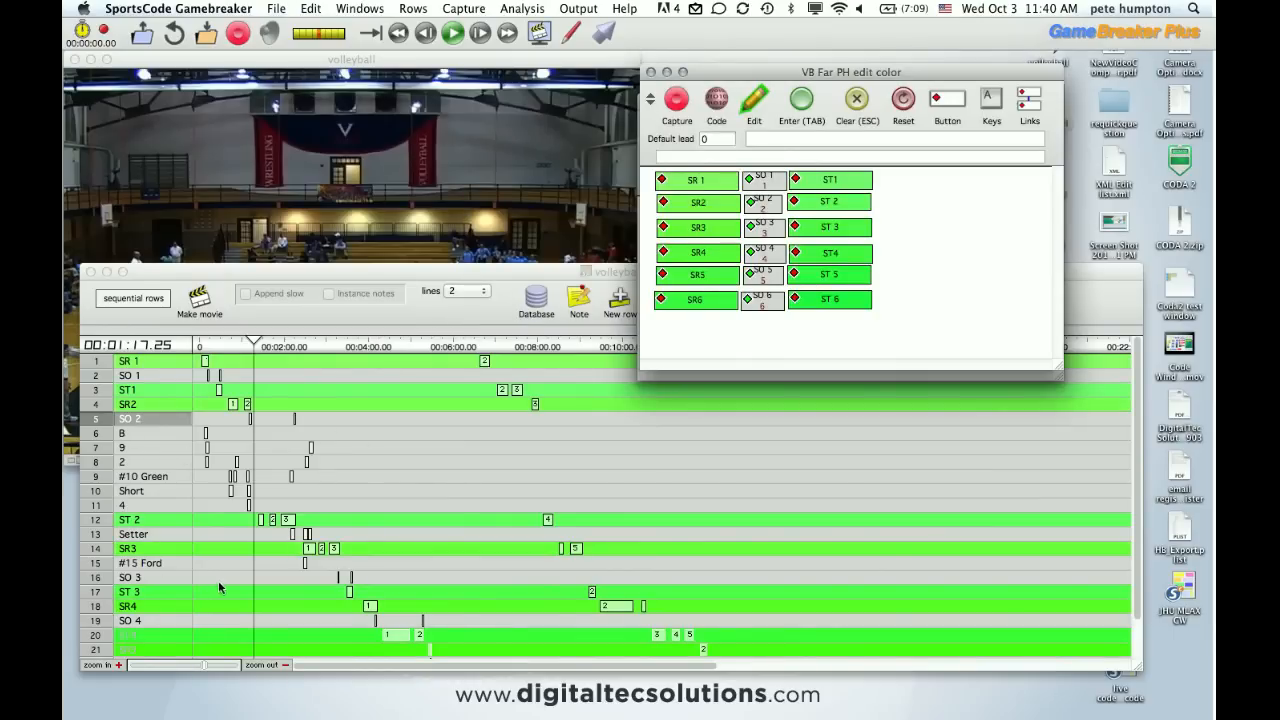
{"action": "mouse_move", "coordinate": [195, 395]}
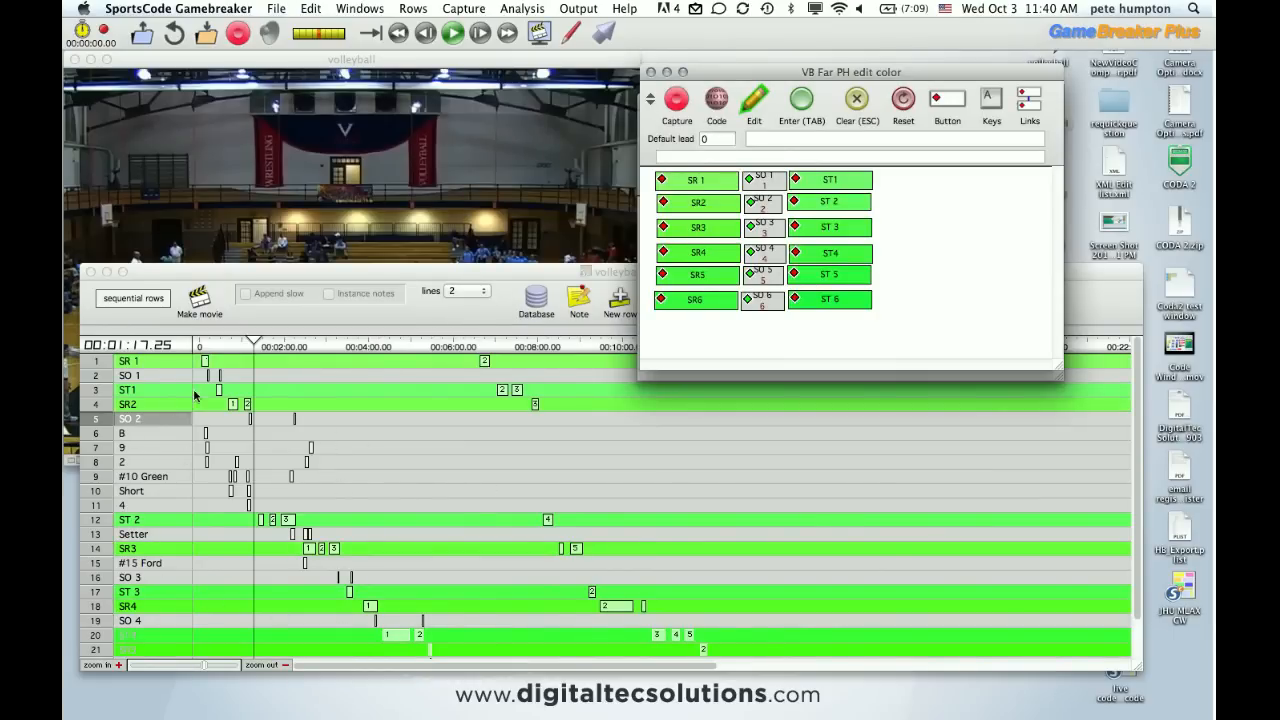
{"action": "left_click", "coordinate": [412, 8]}
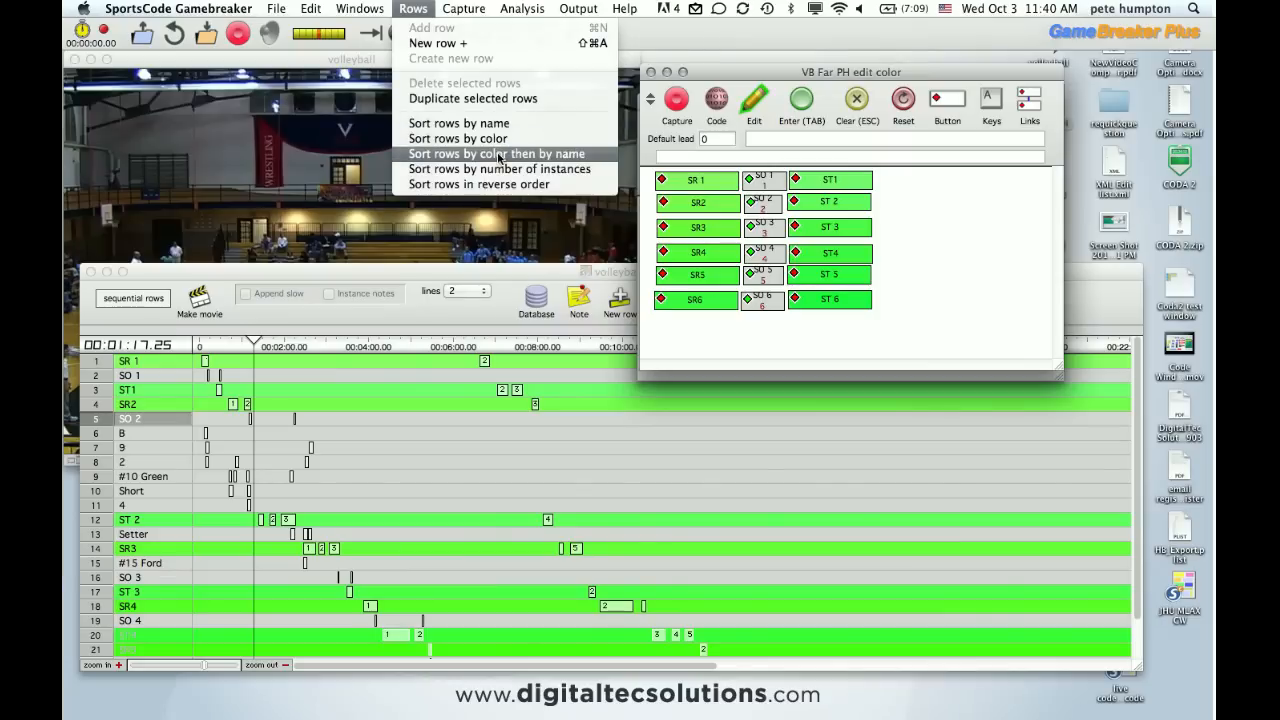
- Sort the timeline rows by colour, then by name
{"action": "left_click", "coordinate": [497, 153]}
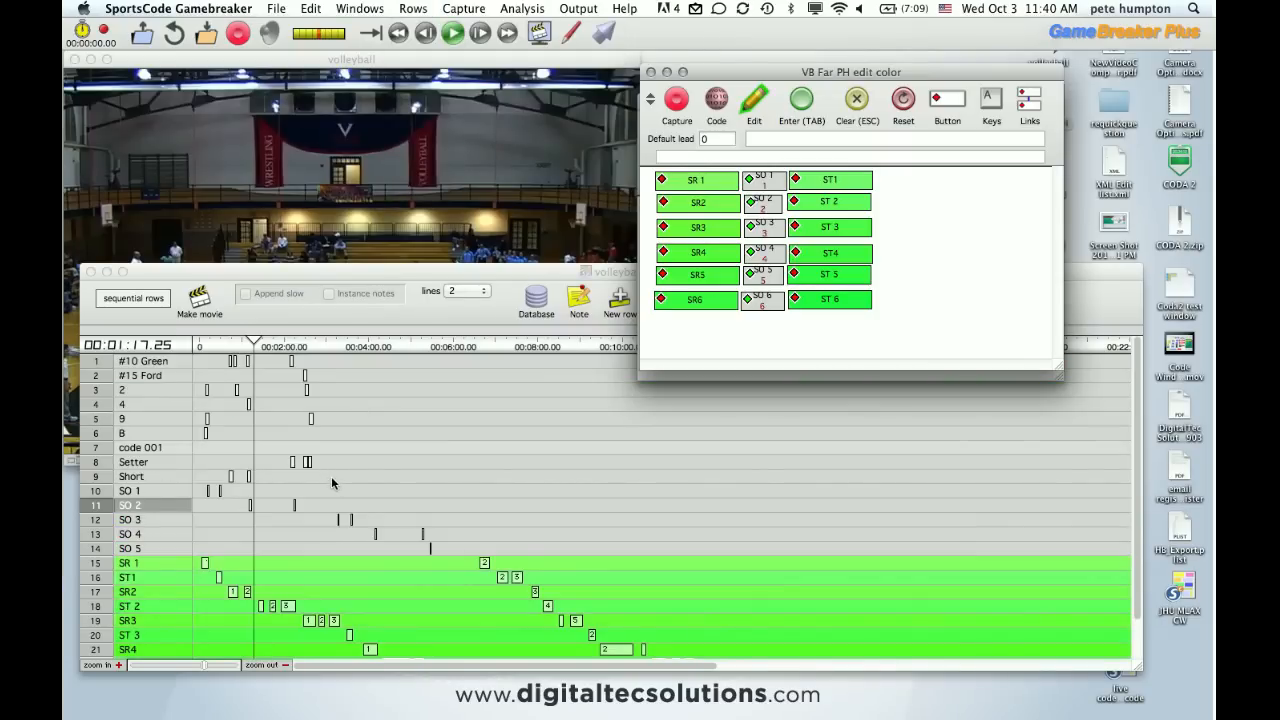
{"action": "scroll", "scroll_direction": "down", "scroll_amount": 3}
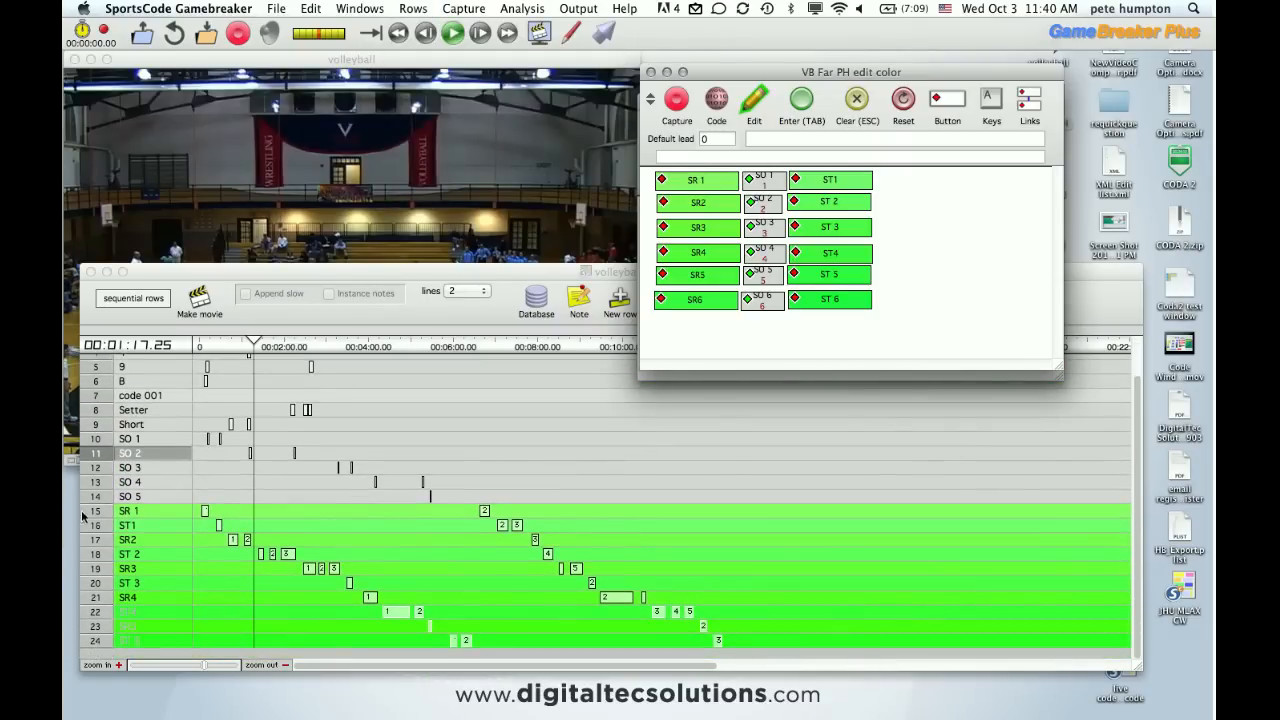
{"action": "mouse_move", "coordinate": [155, 620]}
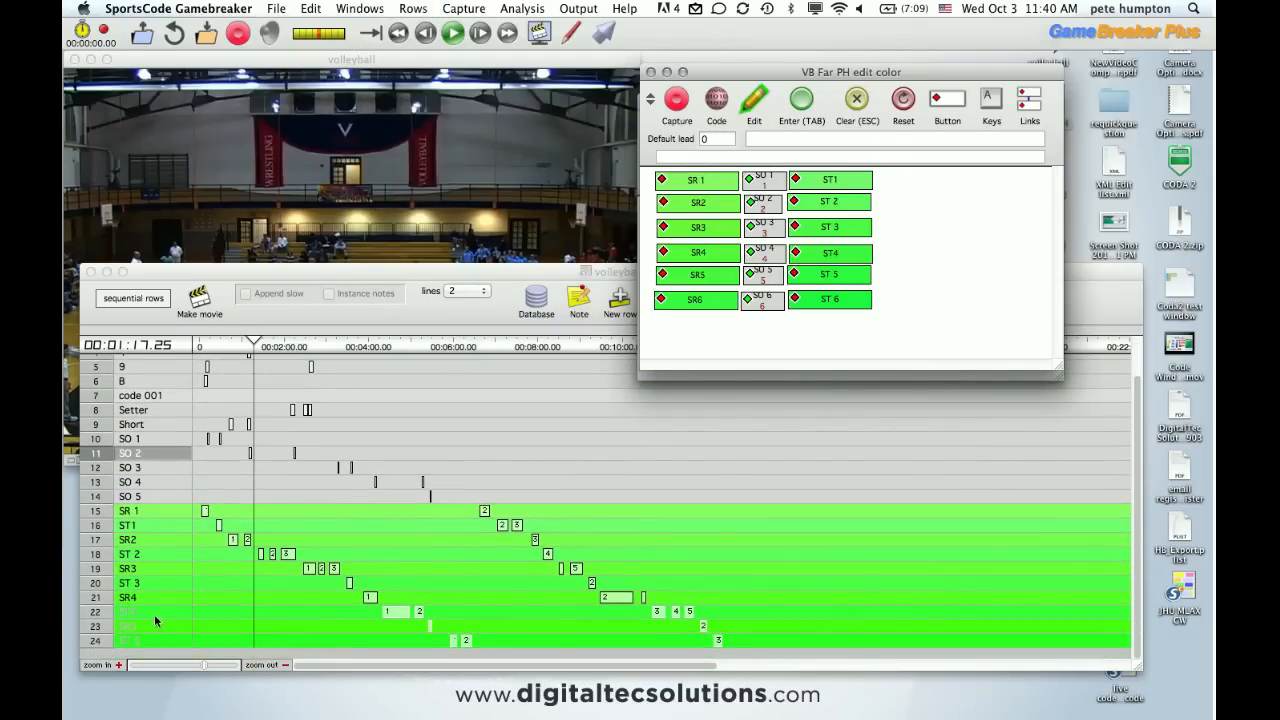
{"action": "mouse_move", "coordinate": [245, 540]}
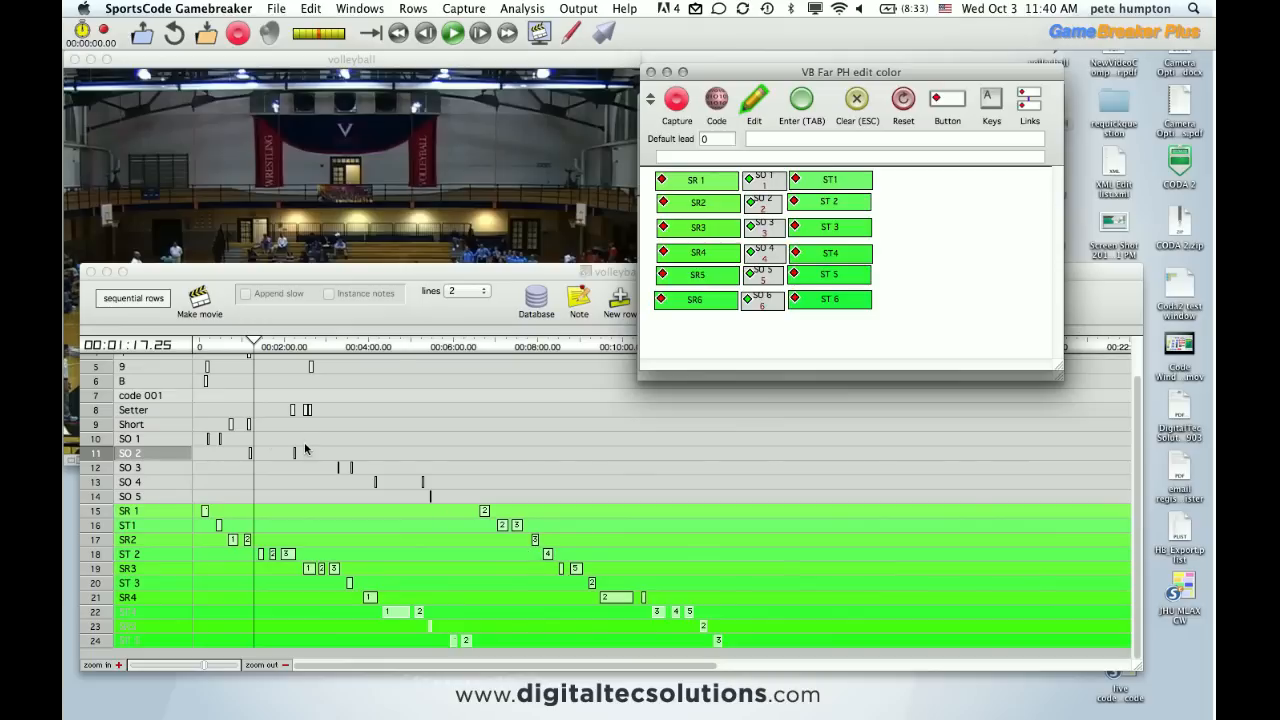
{"action": "mouse_move", "coordinate": [207, 450]}
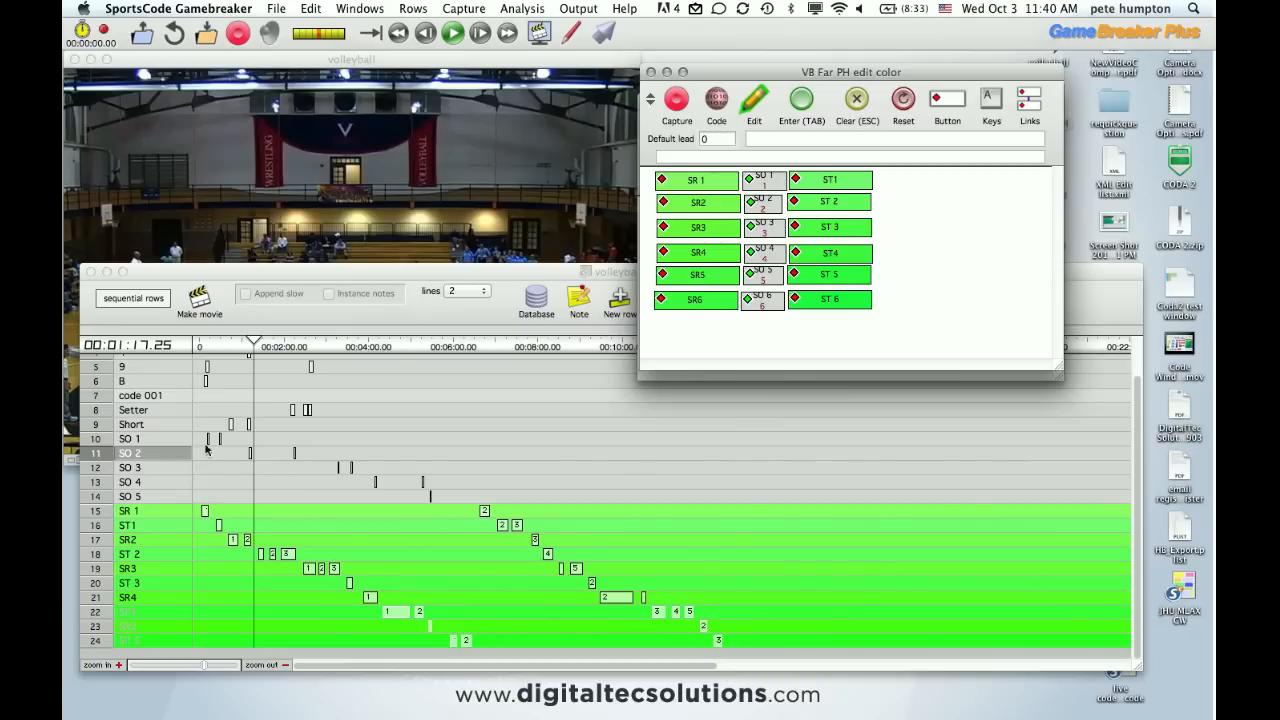
{"action": "mouse_move", "coordinate": [293, 505]}
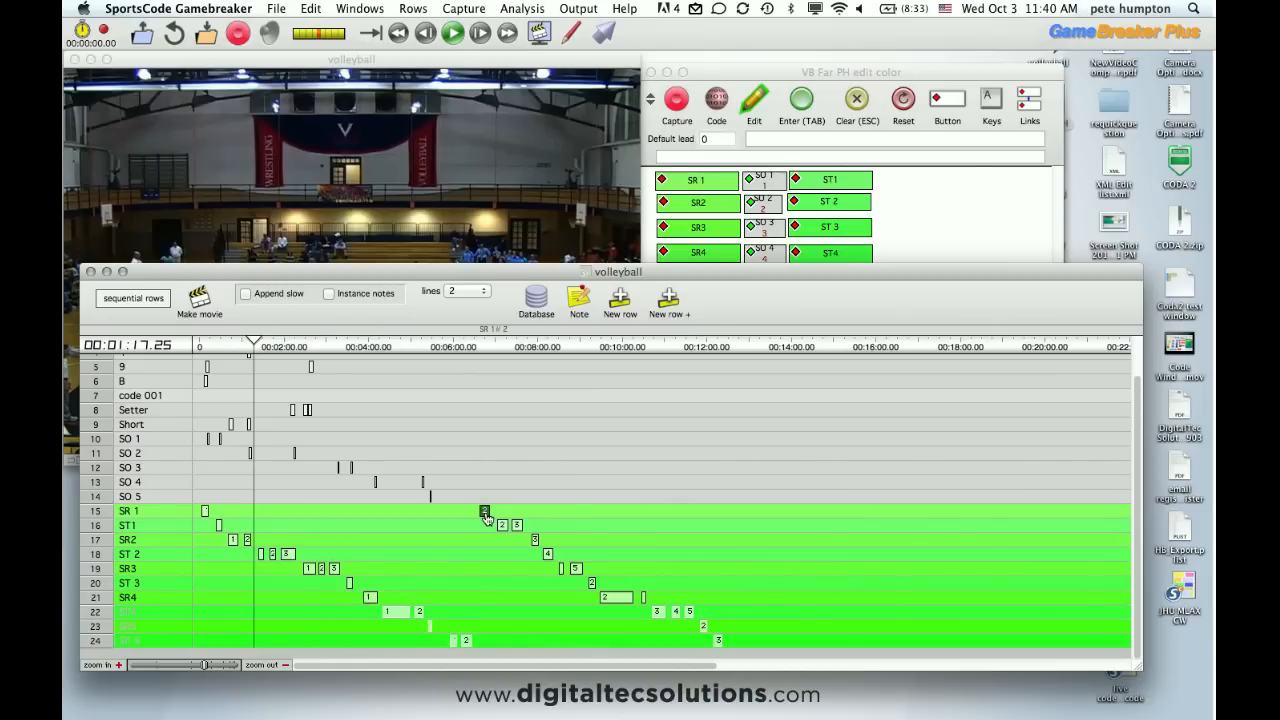
{"action": "mouse_move", "coordinate": [248, 515]}
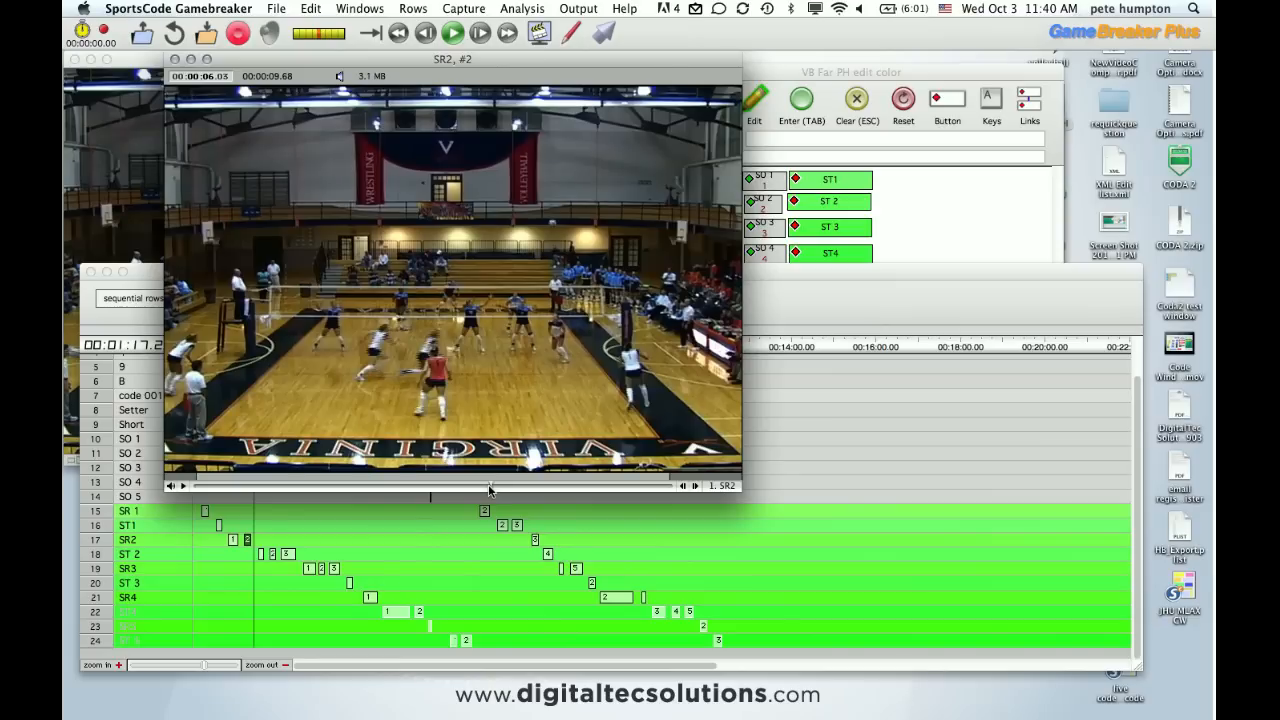
{"action": "left_click", "coordinate": [452, 31]}
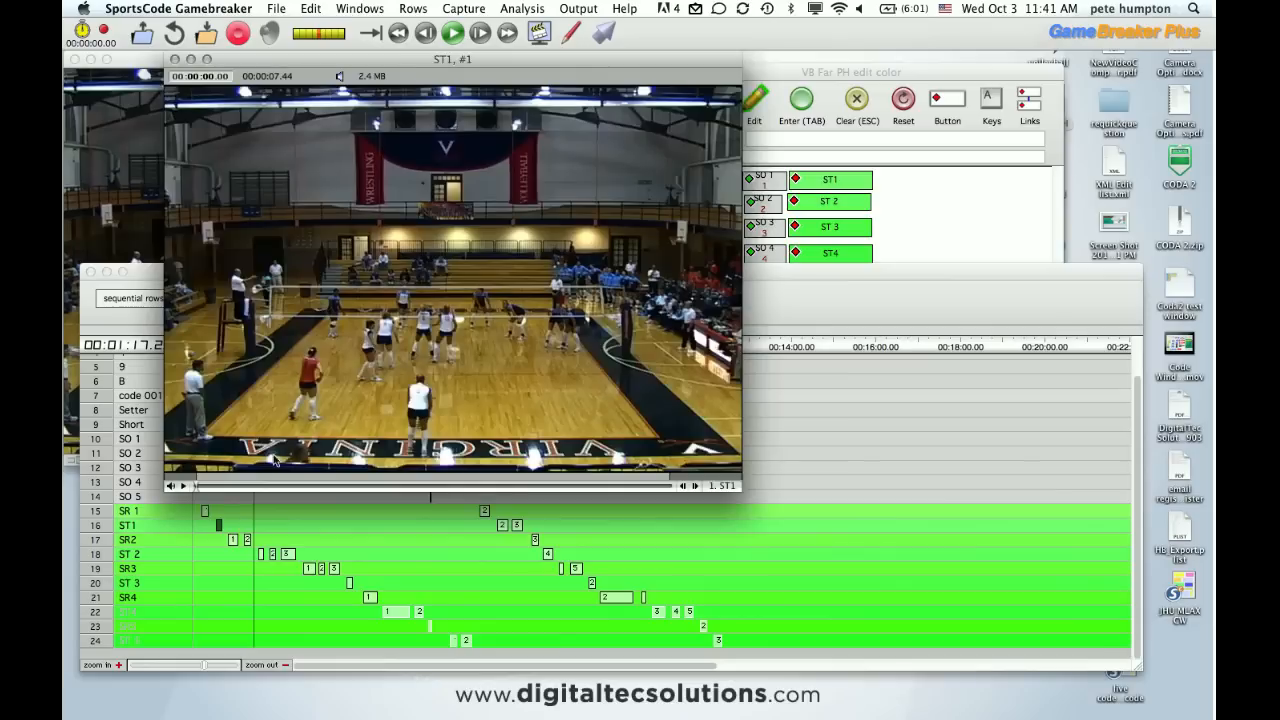
{"action": "left_click", "coordinate": [452, 32]}
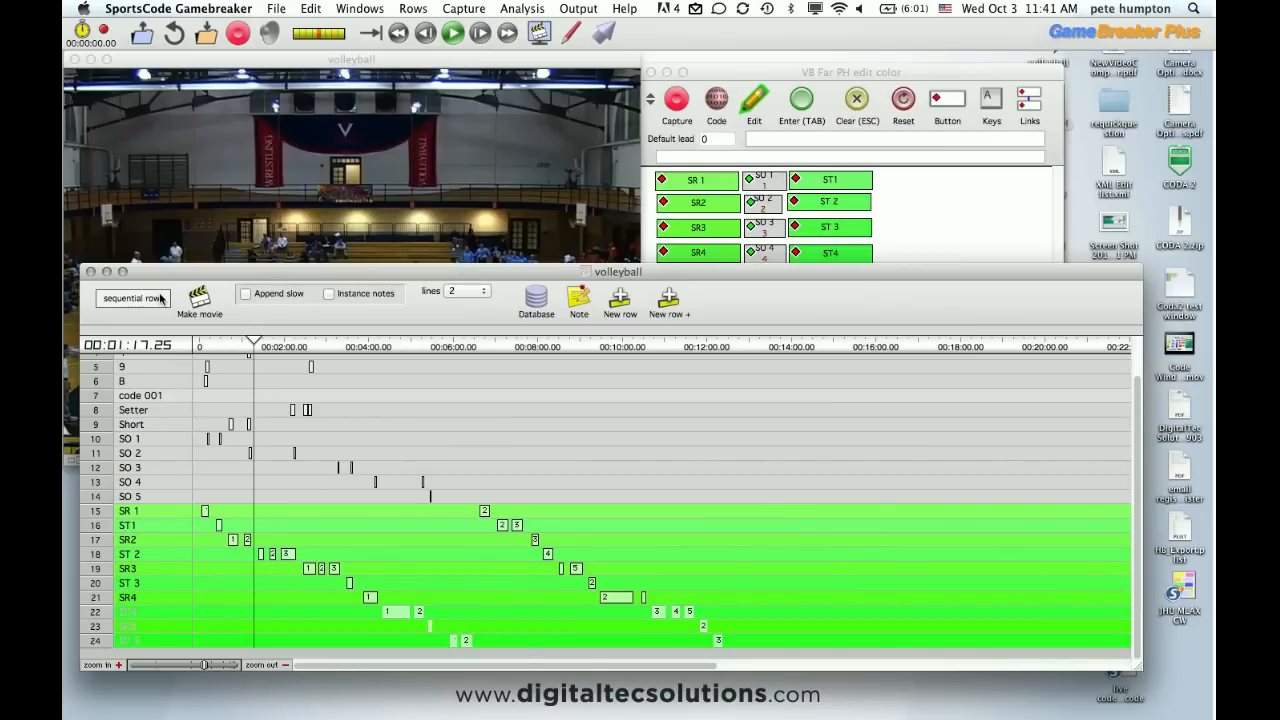
{"action": "left_click", "coordinate": [133, 298]}
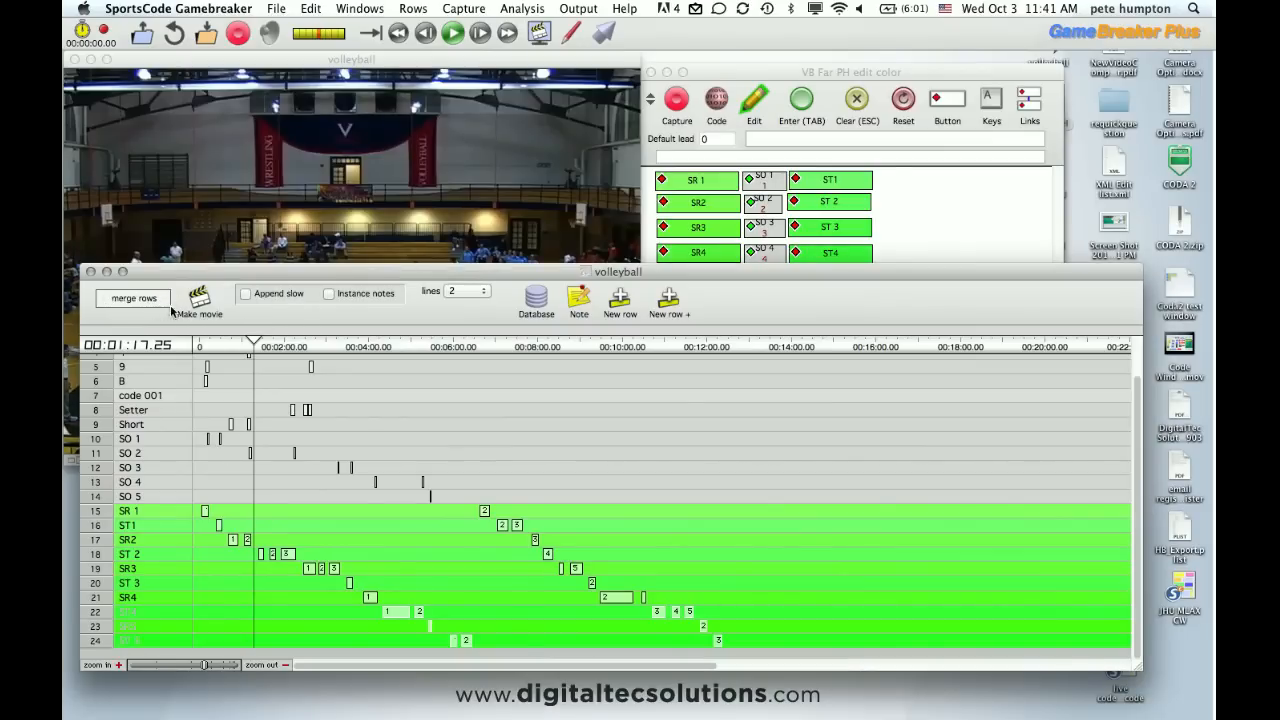
{"action": "left_click", "coordinate": [133, 298]}
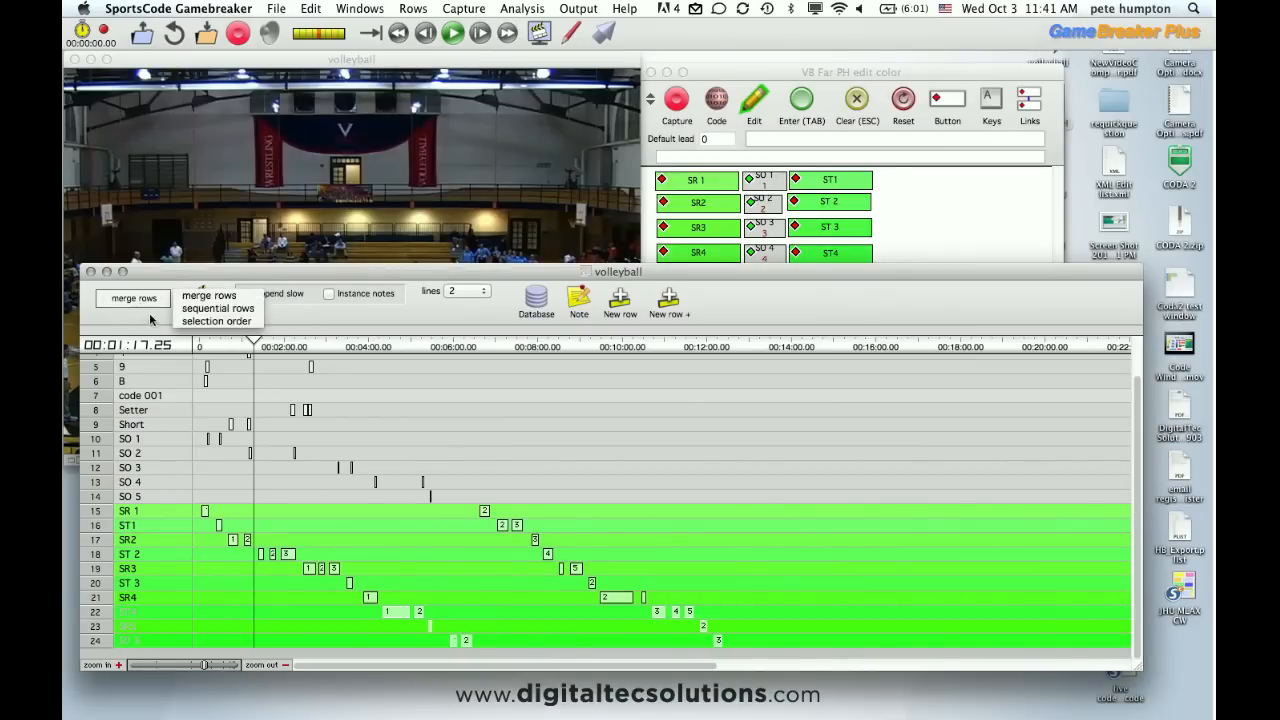
{"action": "left_click", "coordinate": [217, 307]}
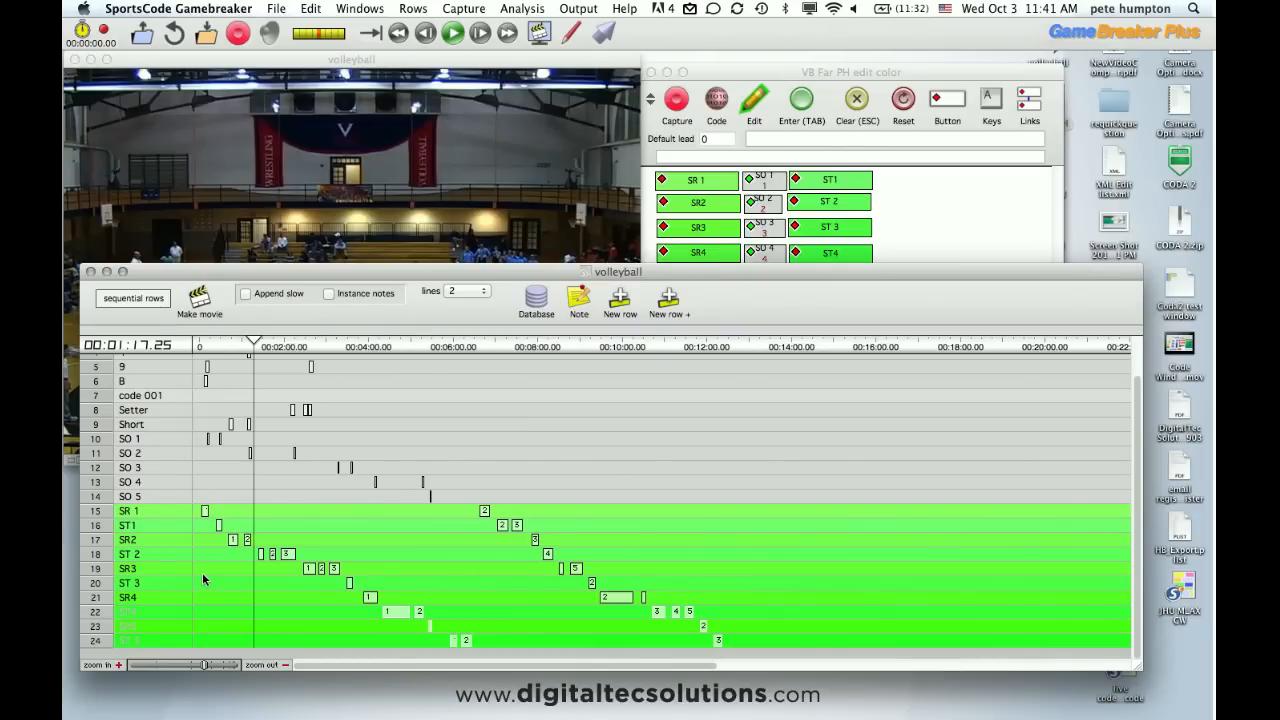
{"action": "mouse_move", "coordinate": [213, 555]}
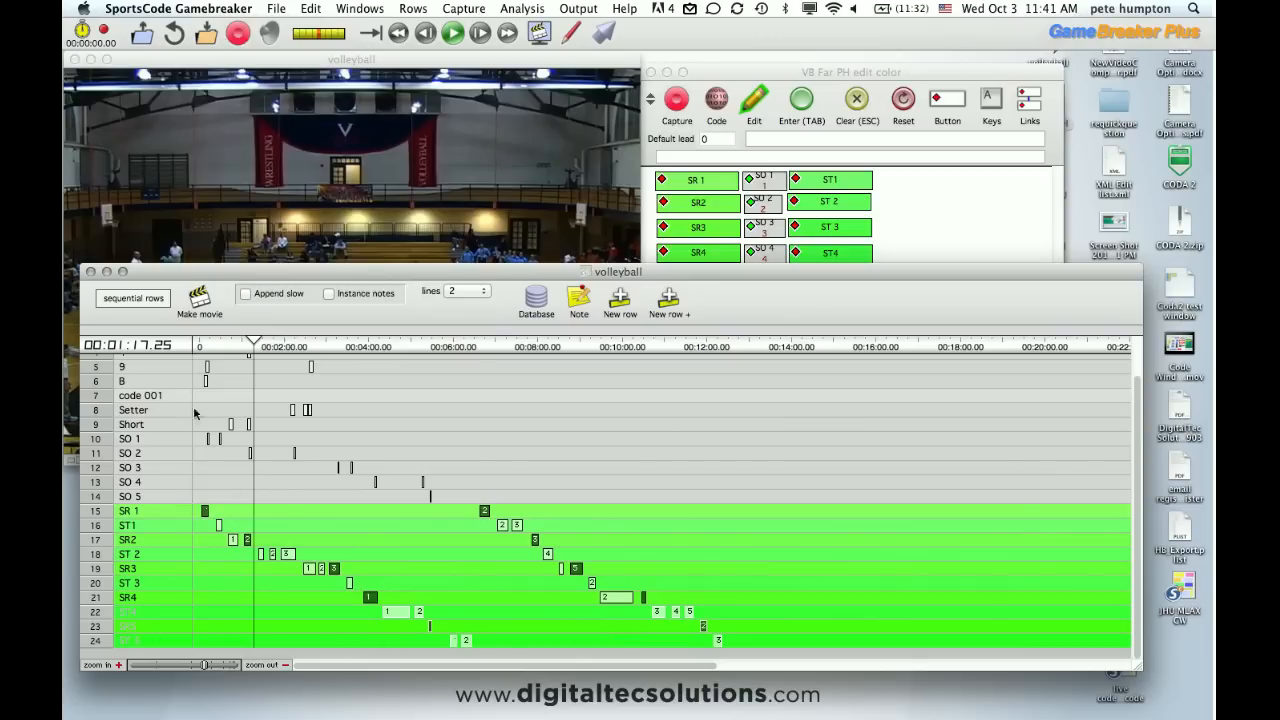
{"action": "mouse_move", "coordinate": [637, 383]}
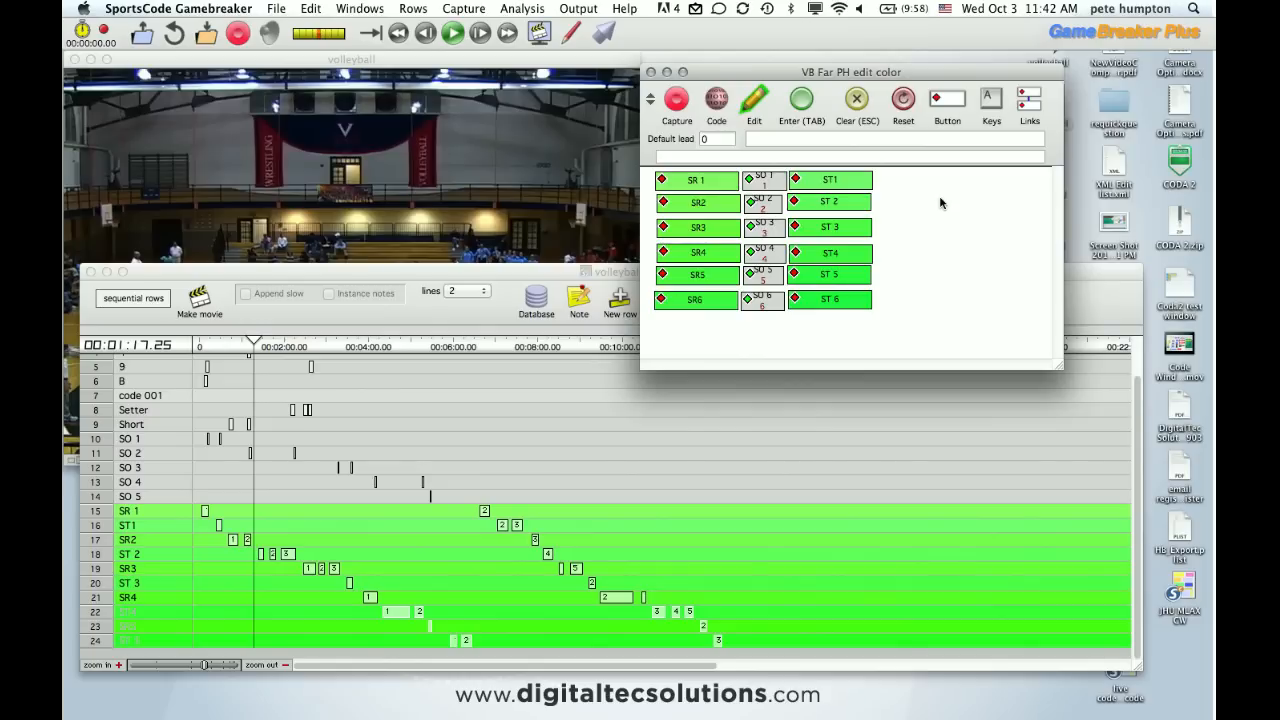
{"action": "mouse_move", "coordinate": [947, 205]}
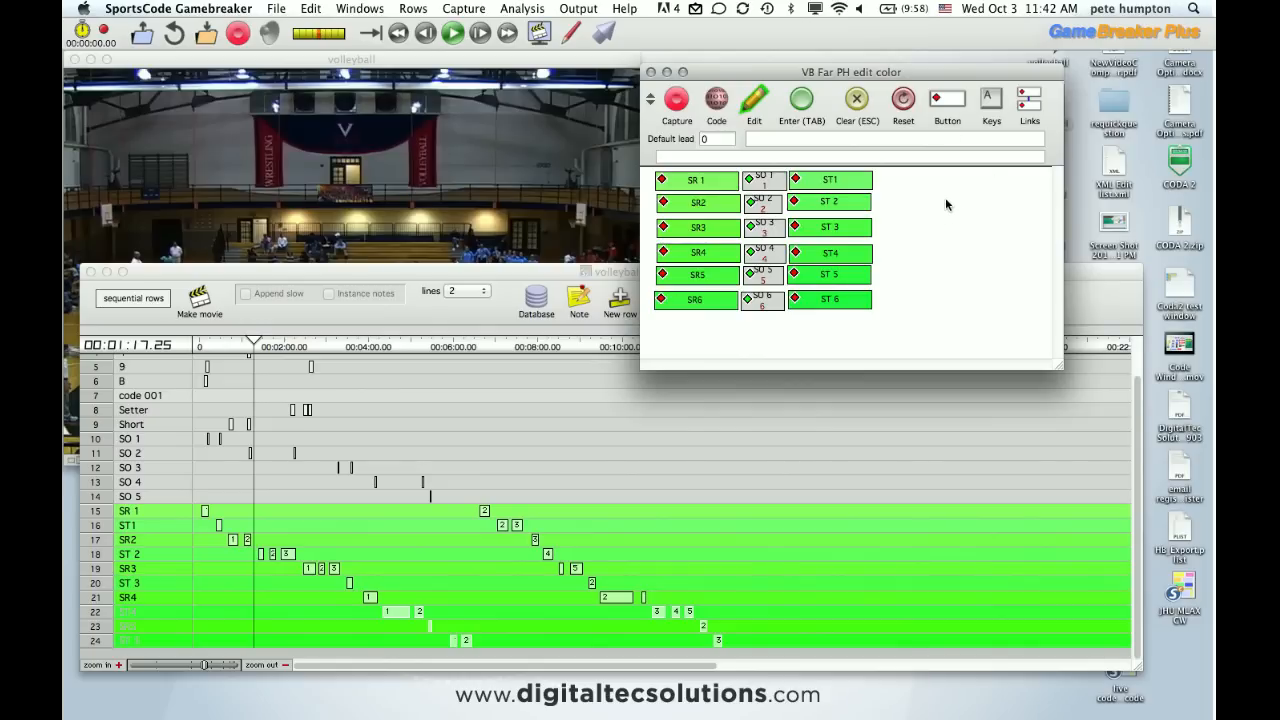
{"action": "mouse_move", "coordinate": [707, 489]}
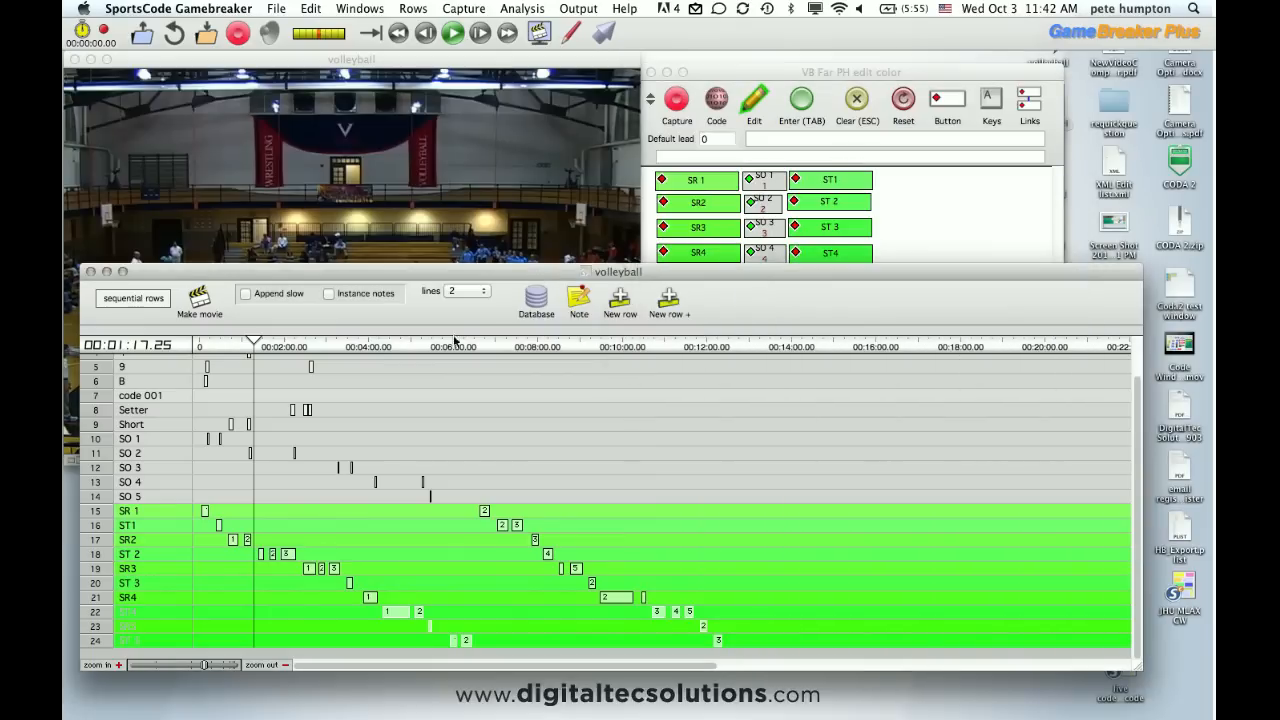
{"action": "mouse_move", "coordinate": [165, 443]}
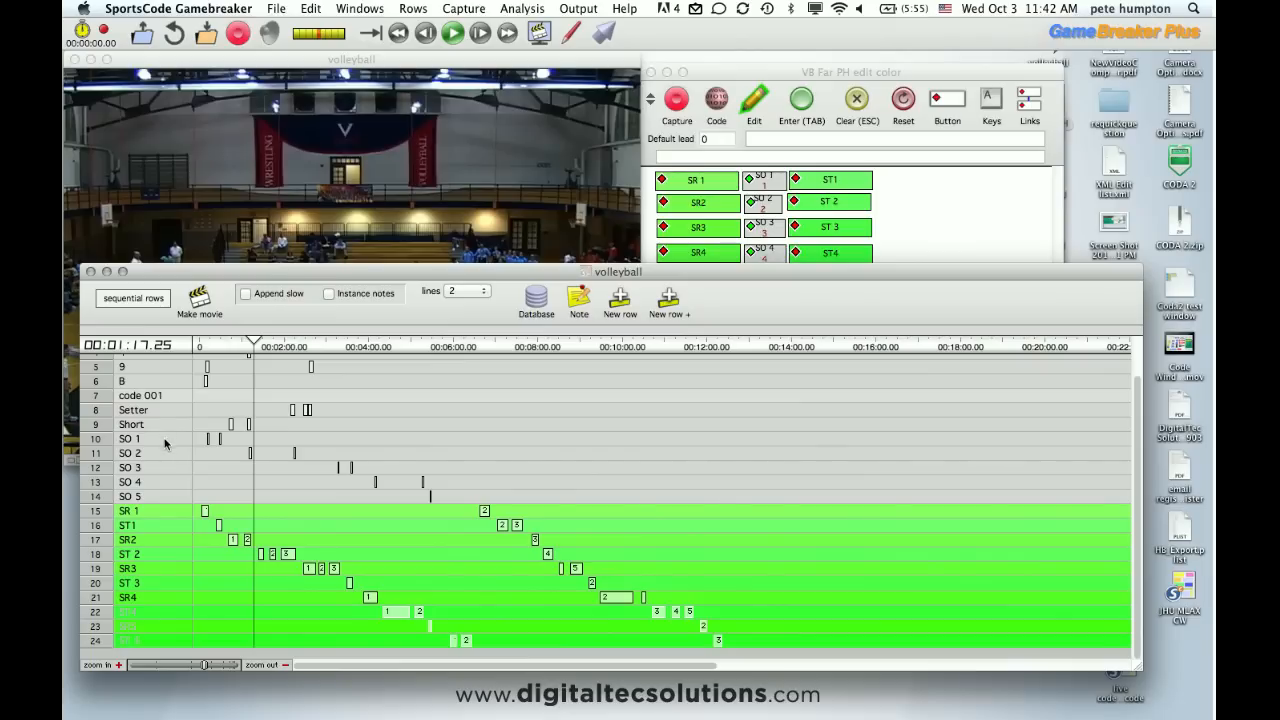
- Select rows SO 1–SO 5 and choose Delete selected rows
{"action": "left_click", "coordinate": [130, 438]}
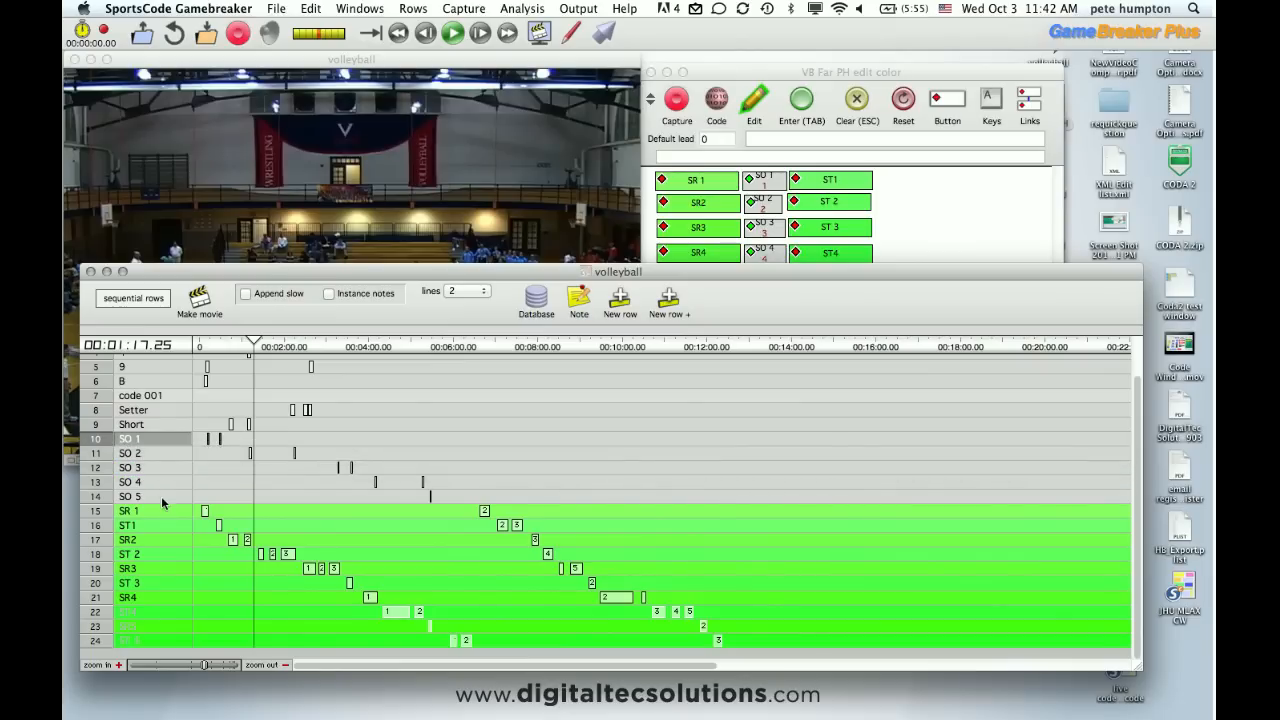
{"action": "right_click", "coordinate": [163, 503]}
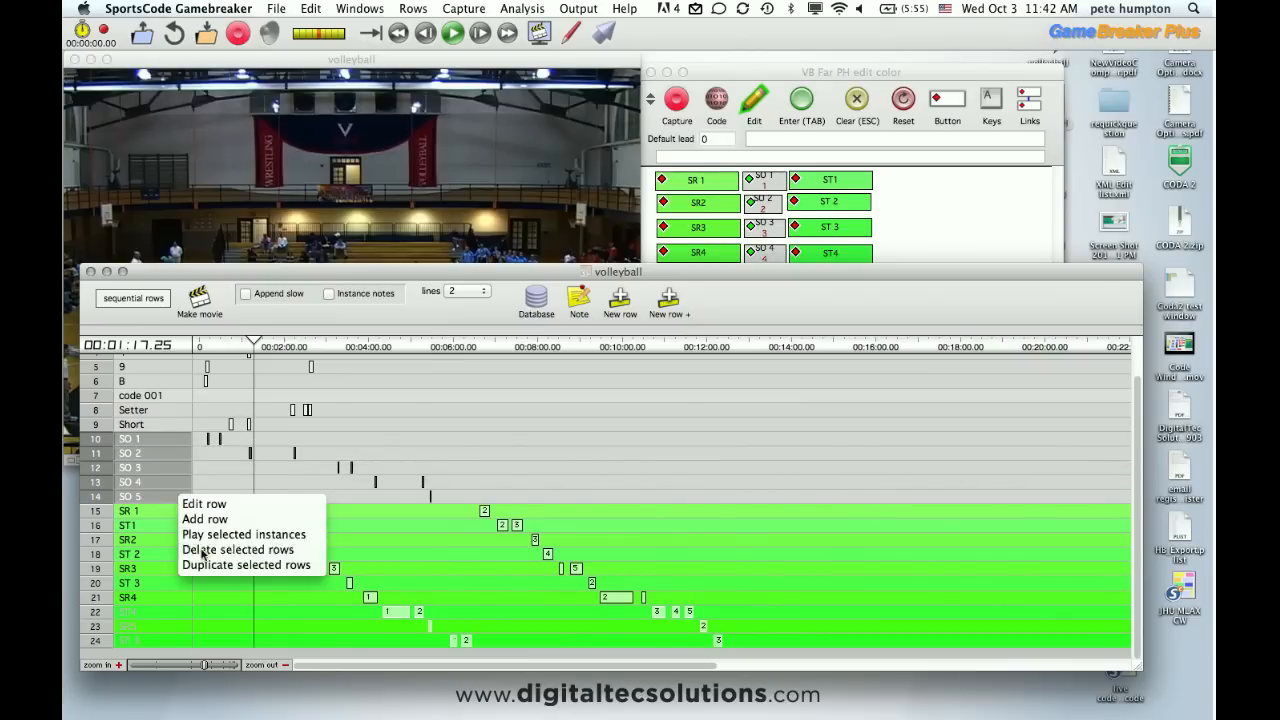
{"action": "left_click", "coordinate": [238, 549]}
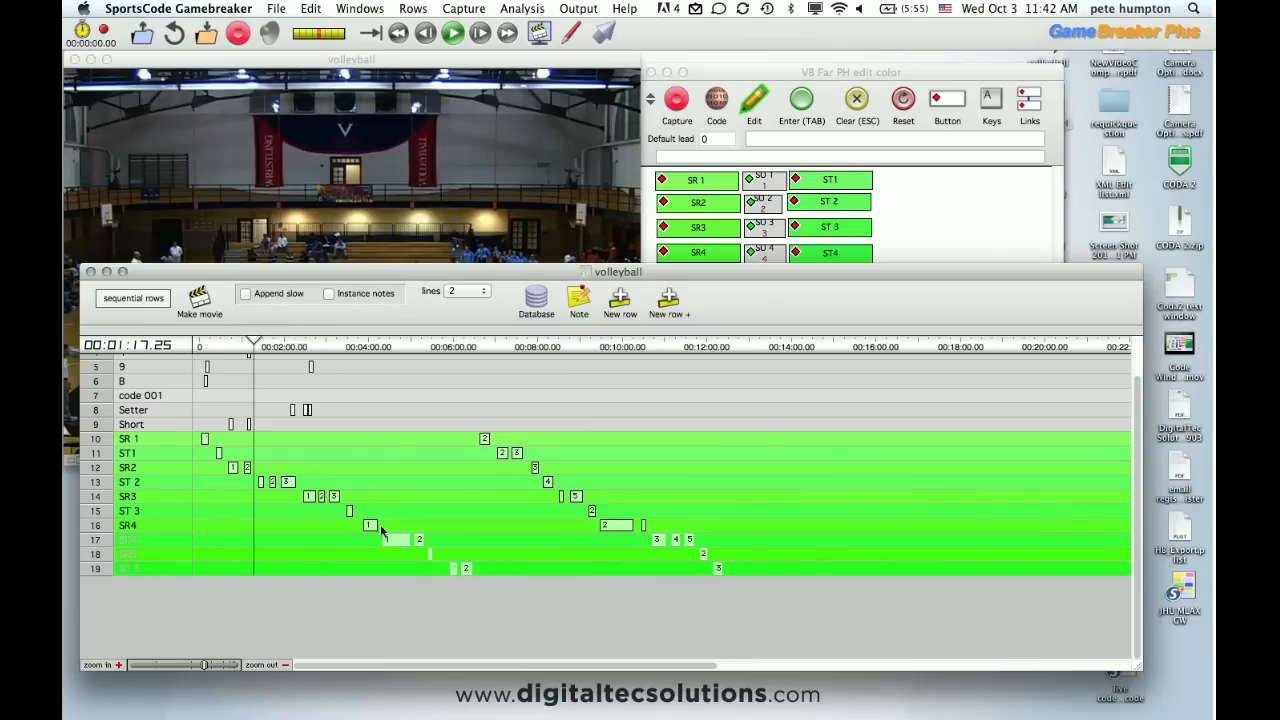
{"action": "mouse_move", "coordinate": [590, 525]}
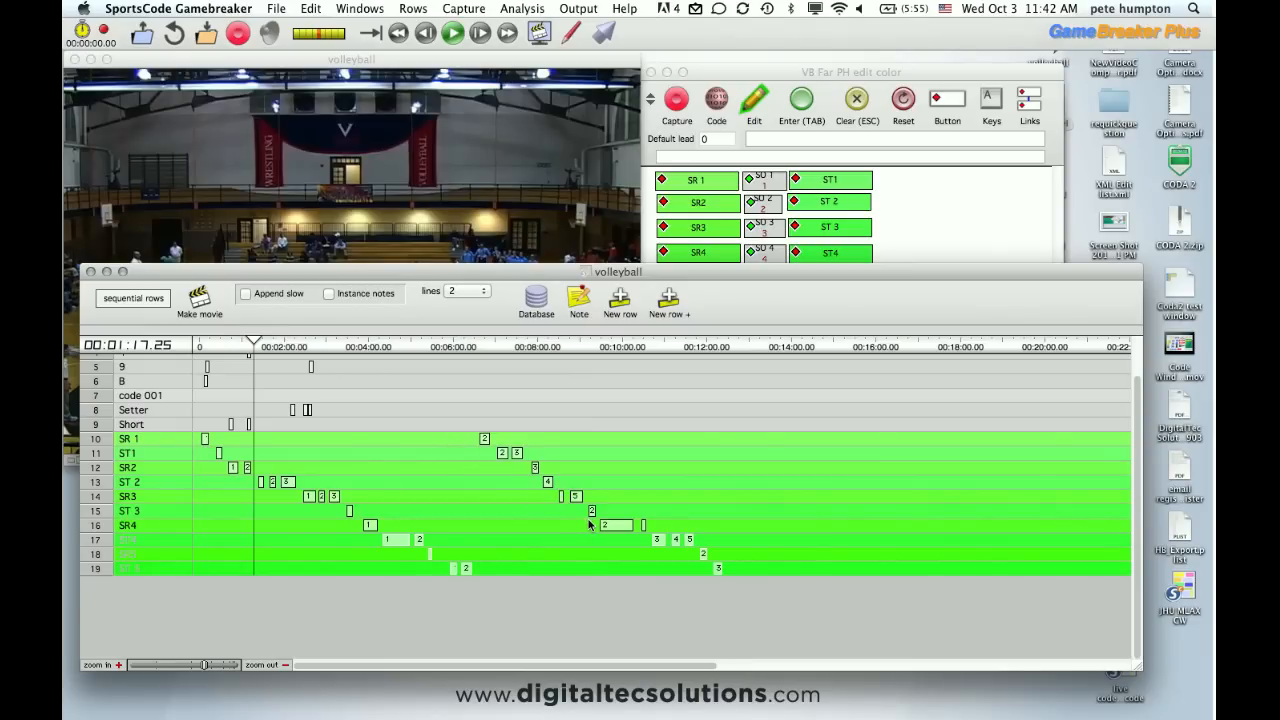
{"action": "mouse_move", "coordinate": [620, 437]}
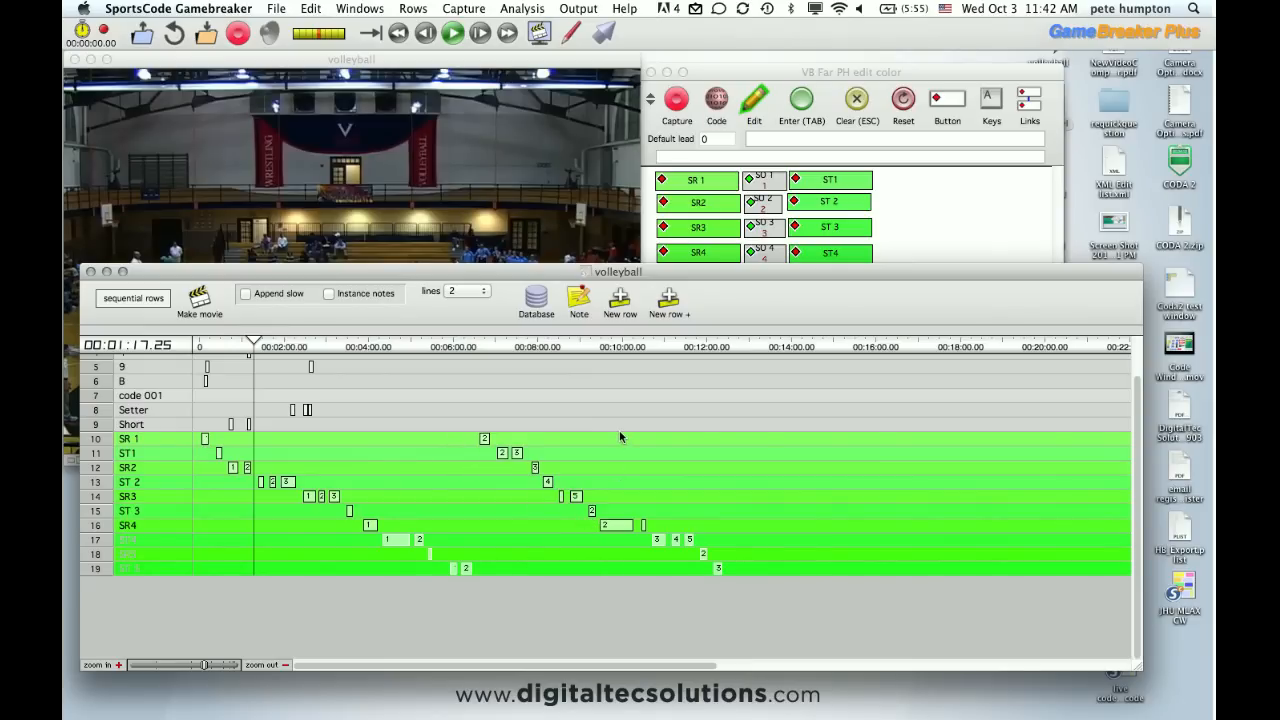